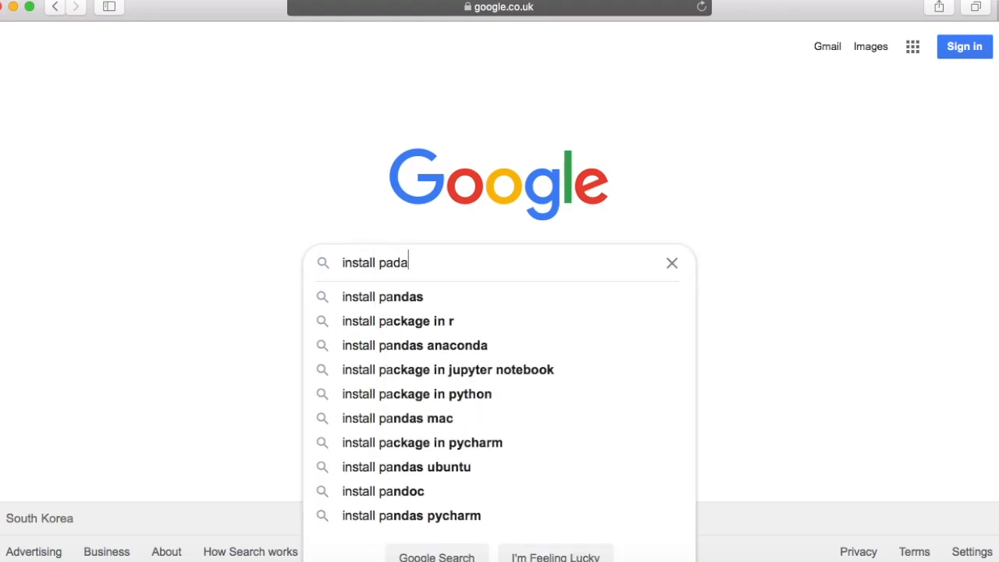
# - Search Google for 'install padavan firmware on redmi ac2100' and browse the results
pyautogui.write('van firmware o')
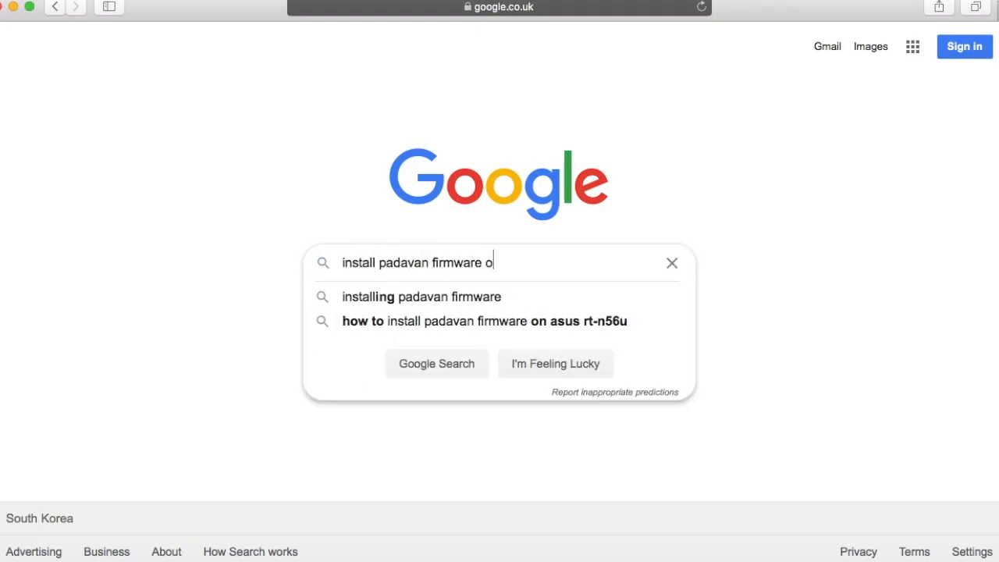
pyautogui.write('n redmi ac2100')
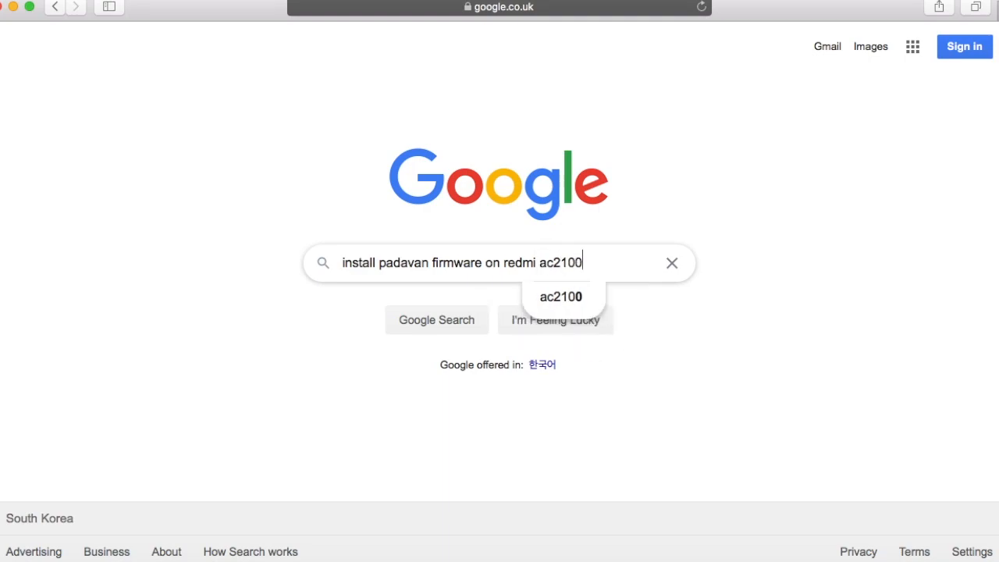
pyautogui.press('Return')
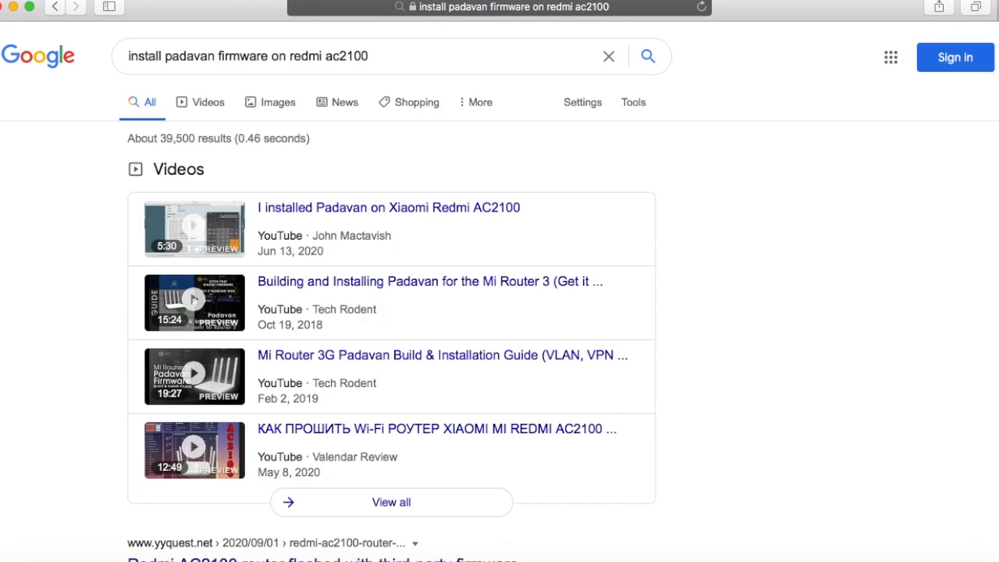
pyautogui.scroll(-3)
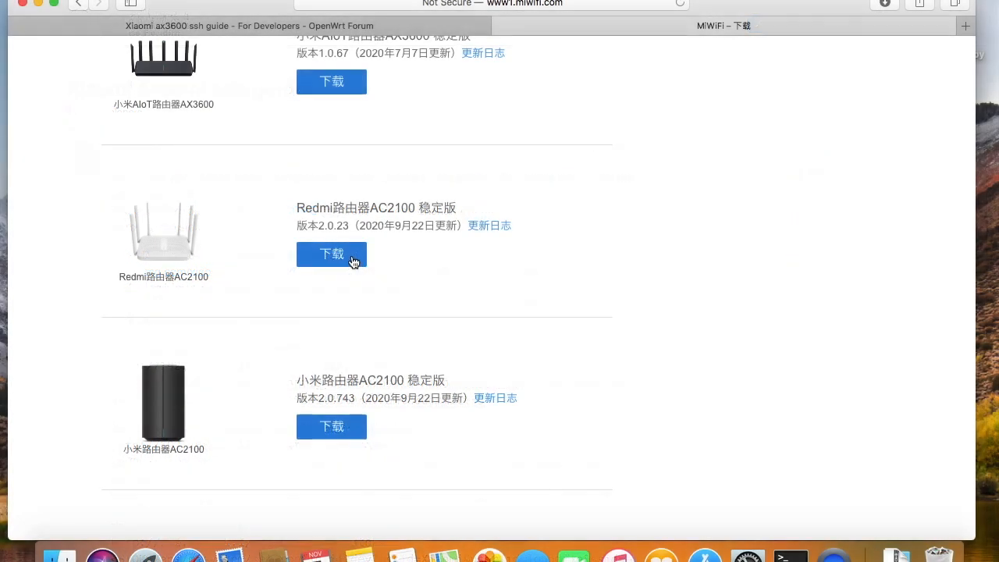
# - Download the Redmi AC2100 stable firmware and go to the router admin at 192.168.31.1
pyautogui.click(331, 255)
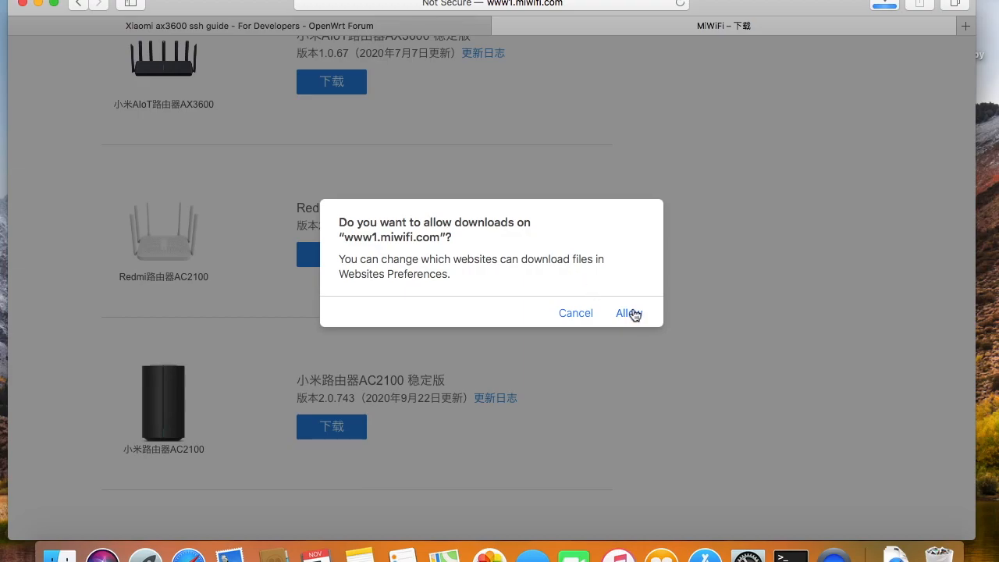
pyautogui.click(631, 313)
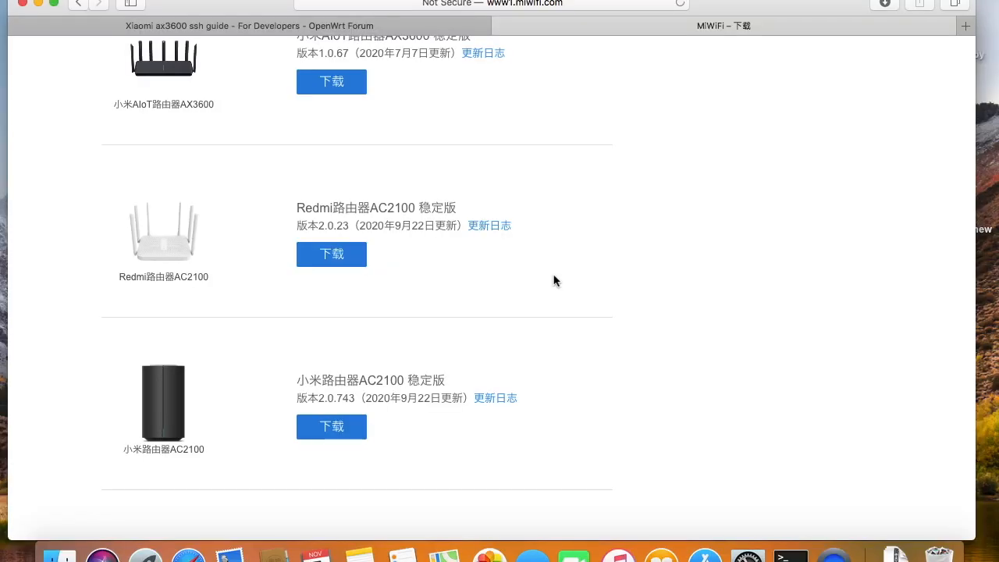
pyautogui.click(964, 25)
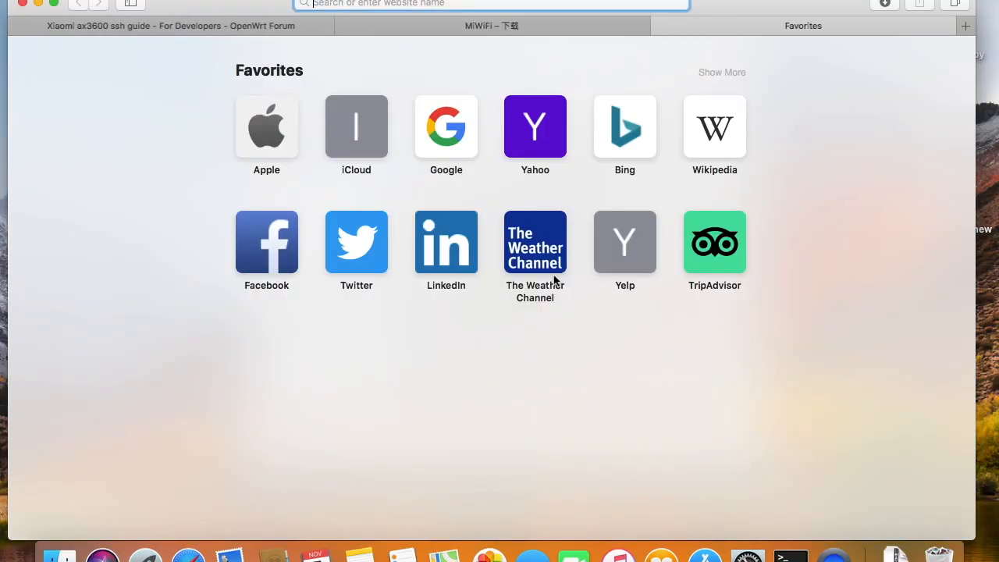
pyautogui.write('192.168.31.1')
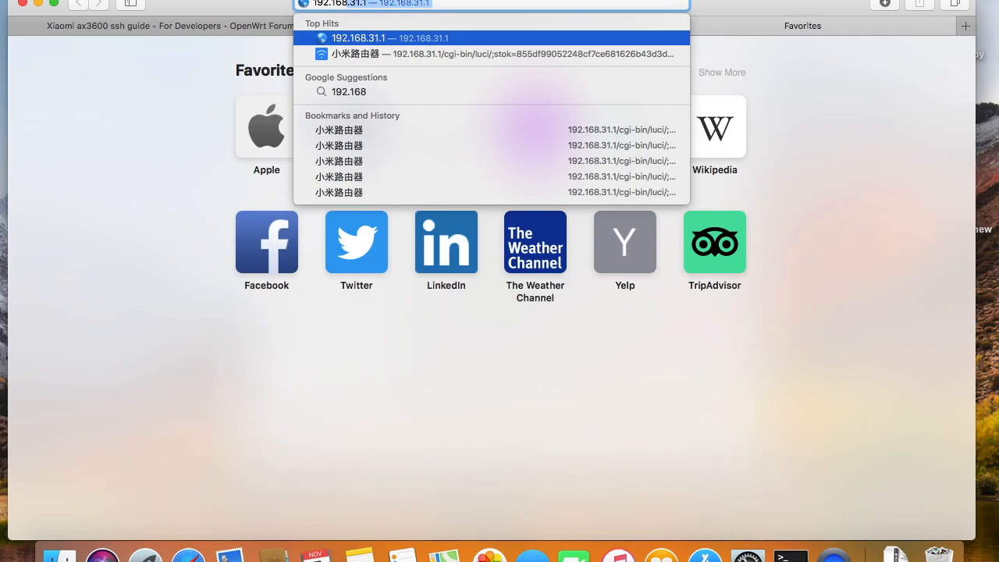
pyautogui.write('.31.1')
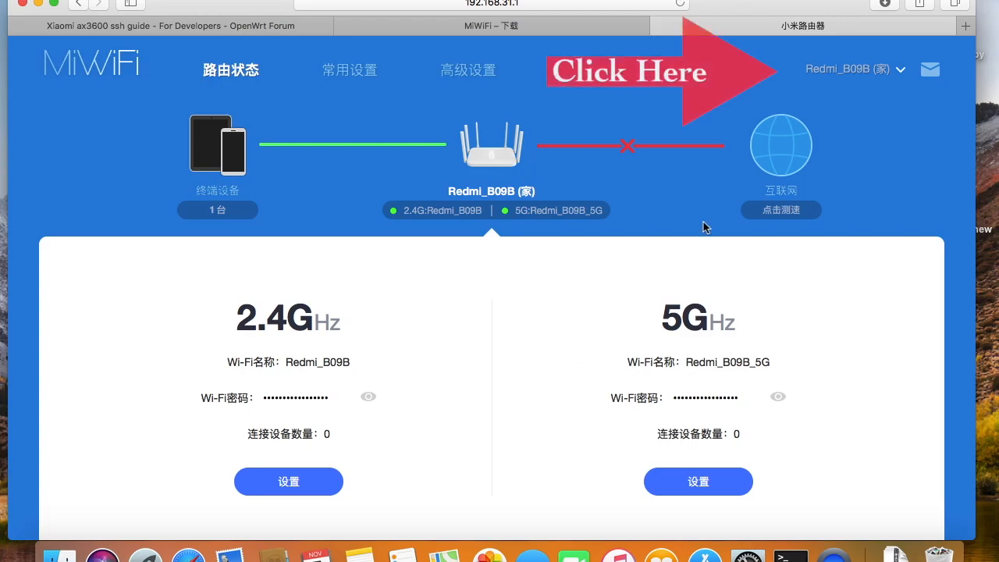
# - Manually upgrade the router with the downloaded miwifi_rm2100 2.0.23.bin firmware
pyautogui.click(855, 68)
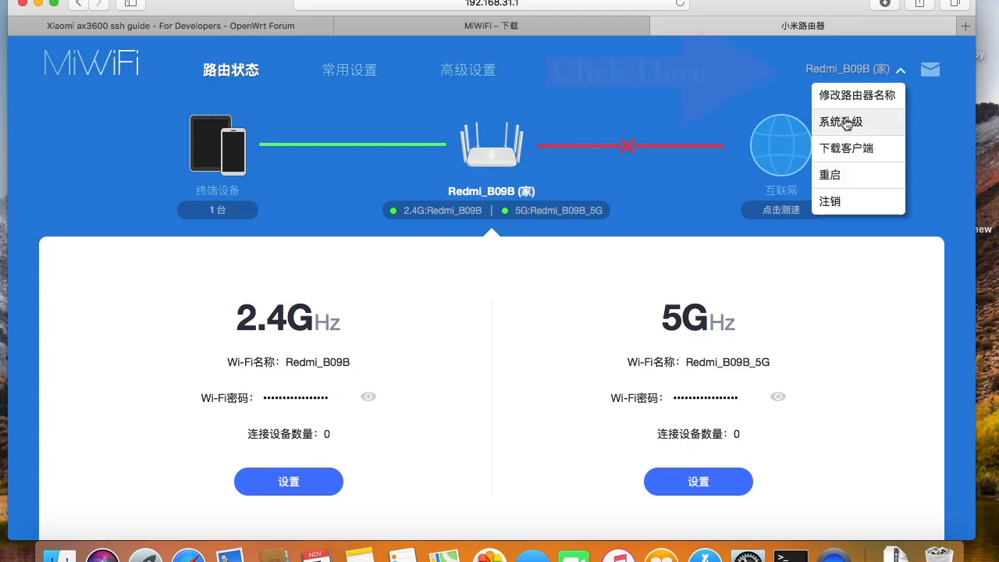
pyautogui.click(843, 122)
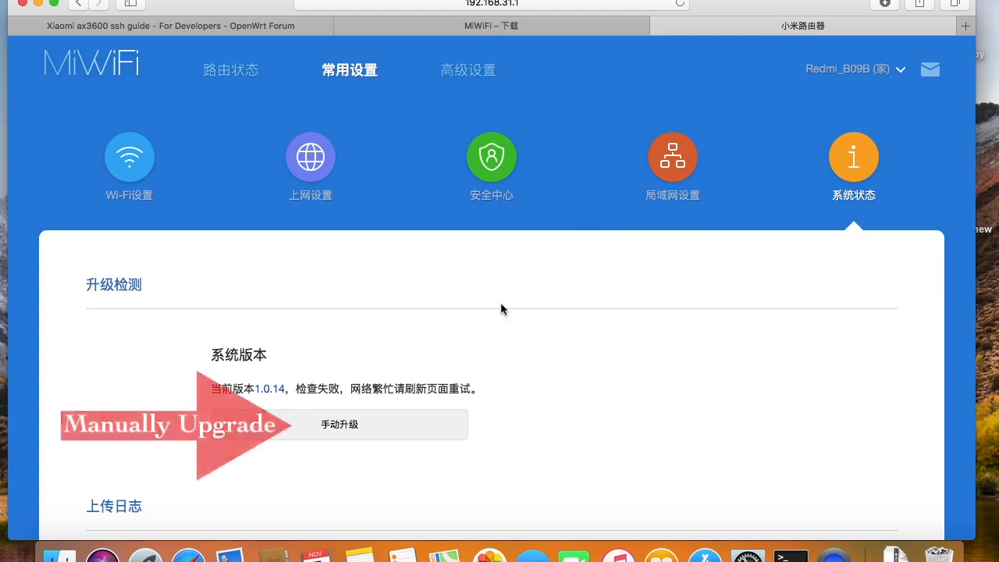
pyautogui.click(338, 425)
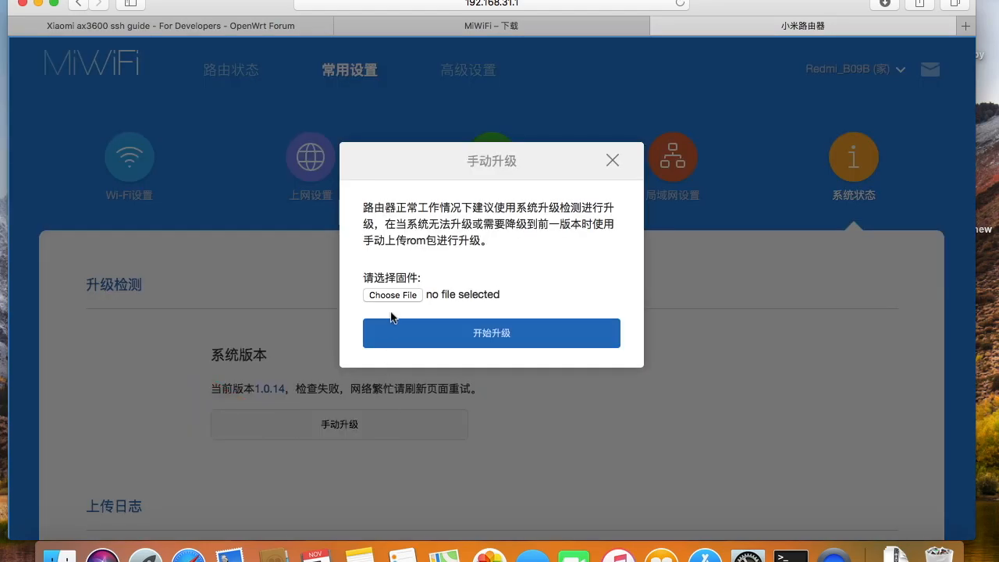
pyautogui.click(391, 293)
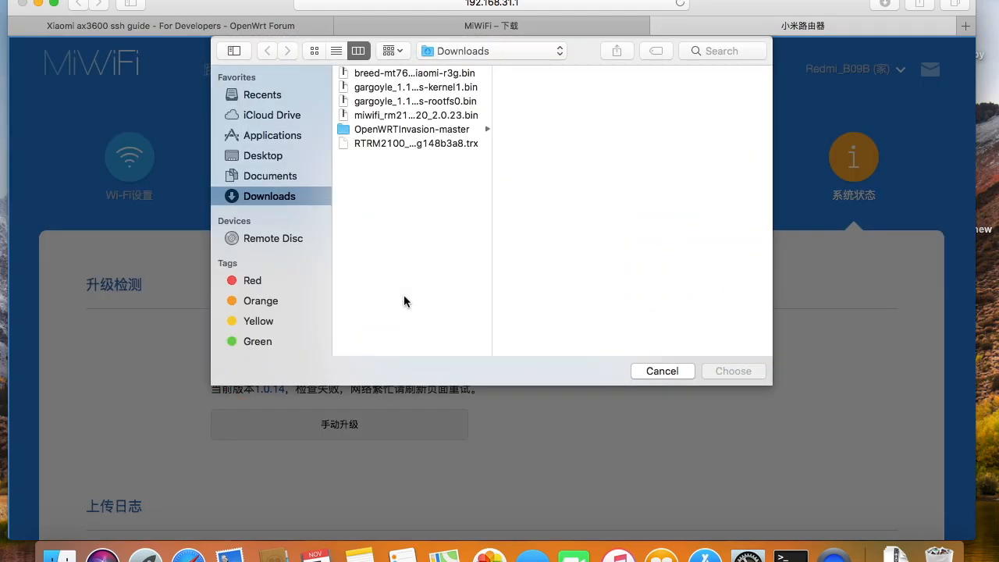
pyautogui.moveTo(456, 122)
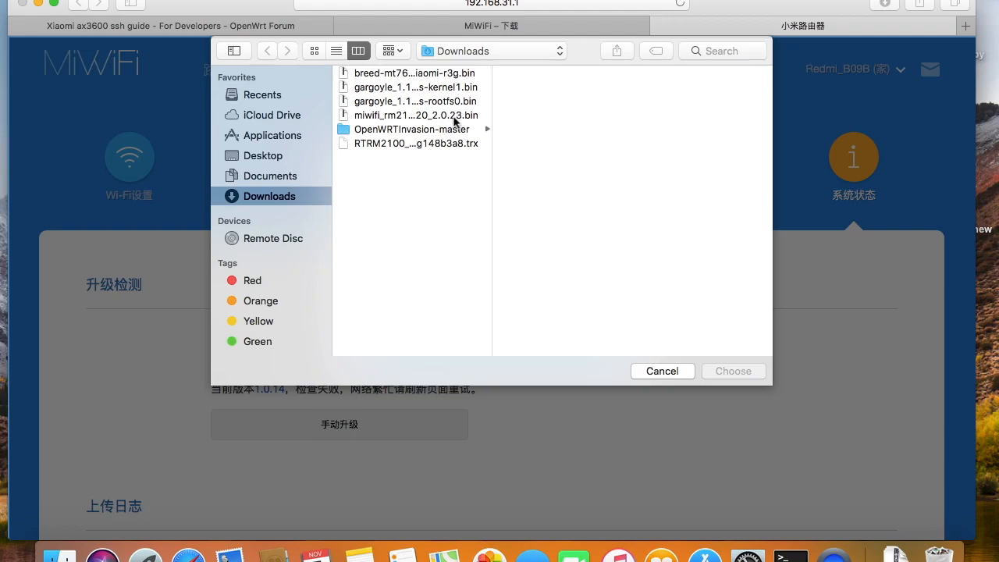
pyautogui.click(732, 372)
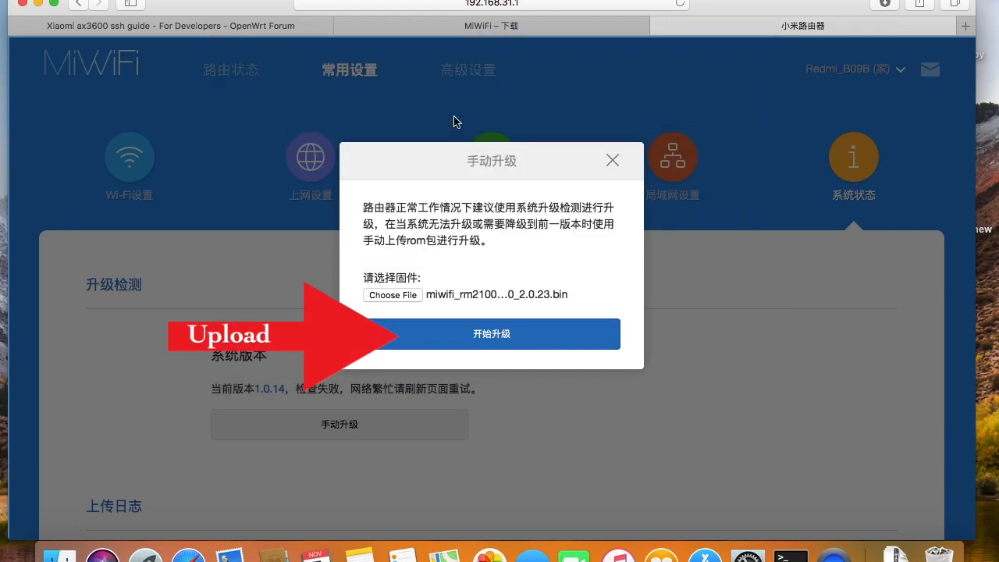
pyautogui.click(490, 334)
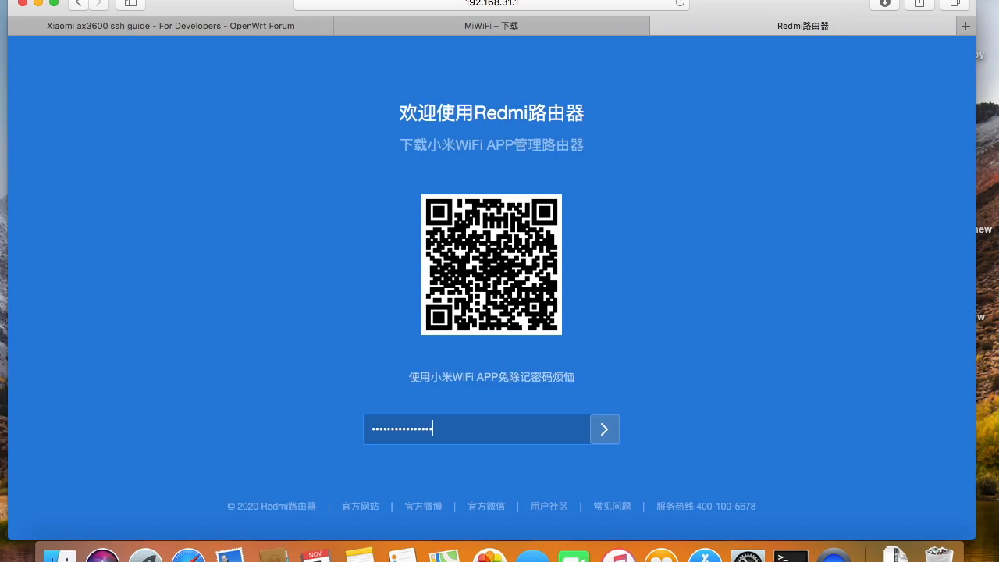
# - Log back into the router admin after the upgrade
pyautogui.click(604, 430)
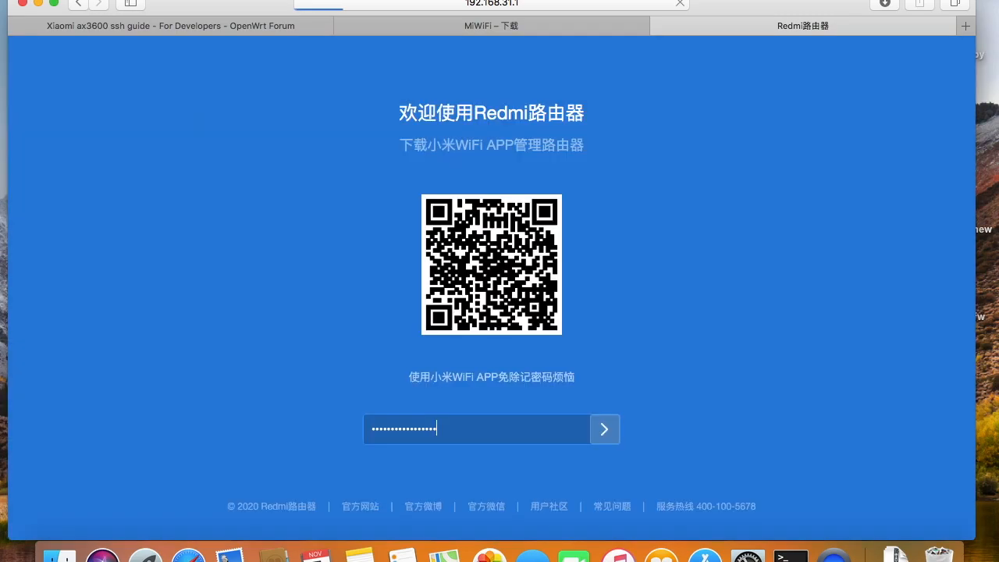
pyautogui.click(604, 430)
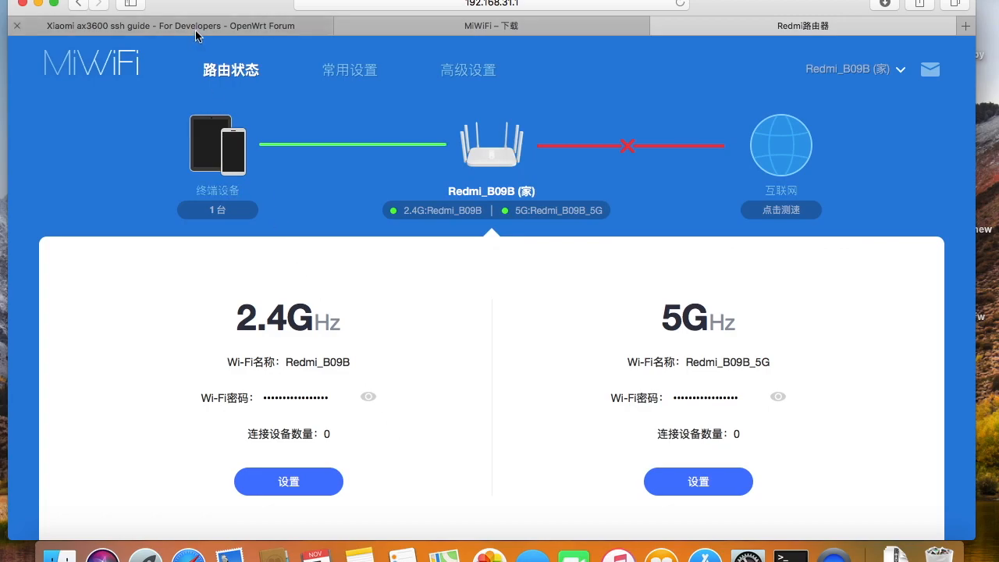
# - Copy the guide's three SSH-enabling URLs into a blank TextEdit document and select the stok-bearing admin address
pyautogui.click(172, 25)
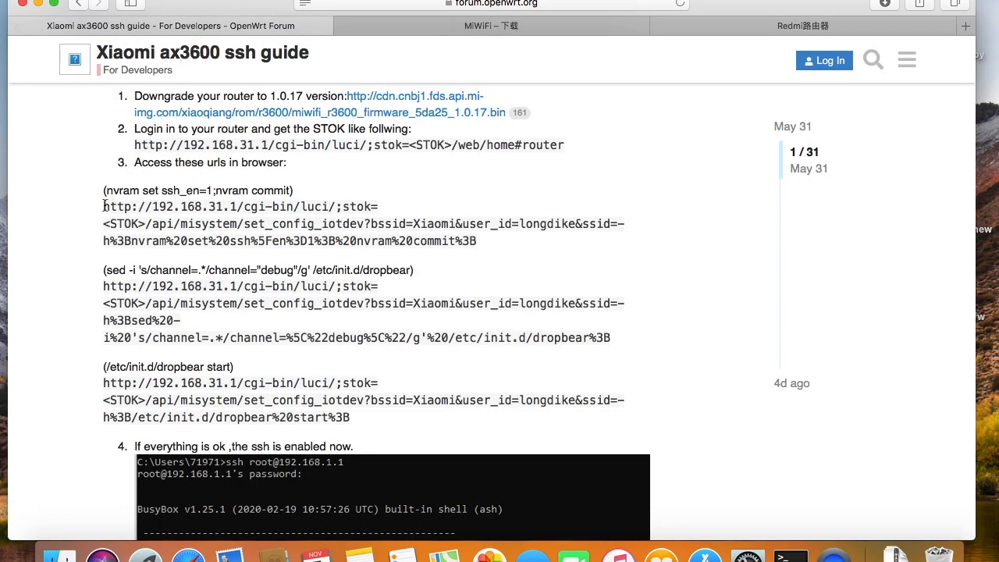
pyautogui.moveTo(103, 207); pyautogui.dragTo(351, 416)
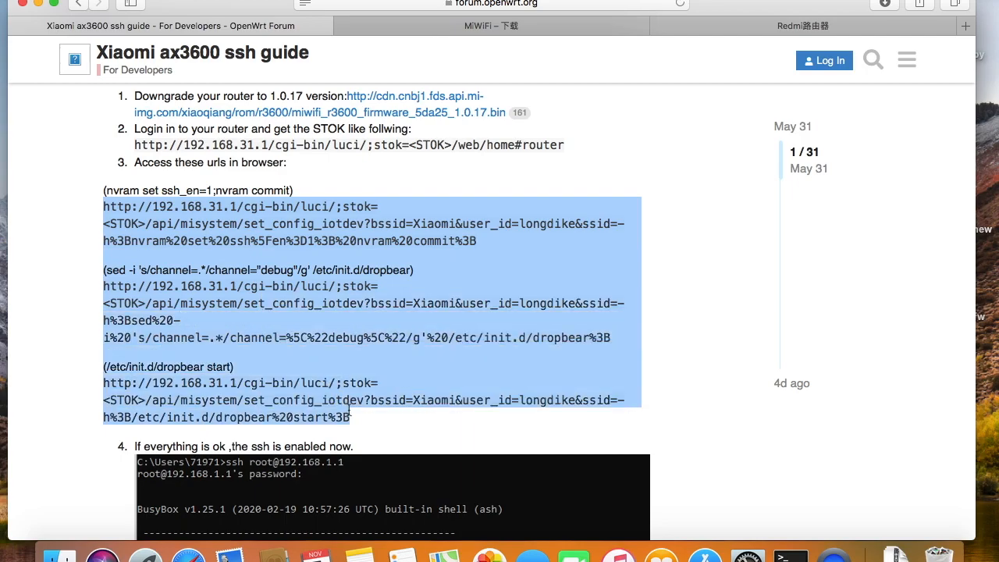
pyautogui.rightClick(351, 405)
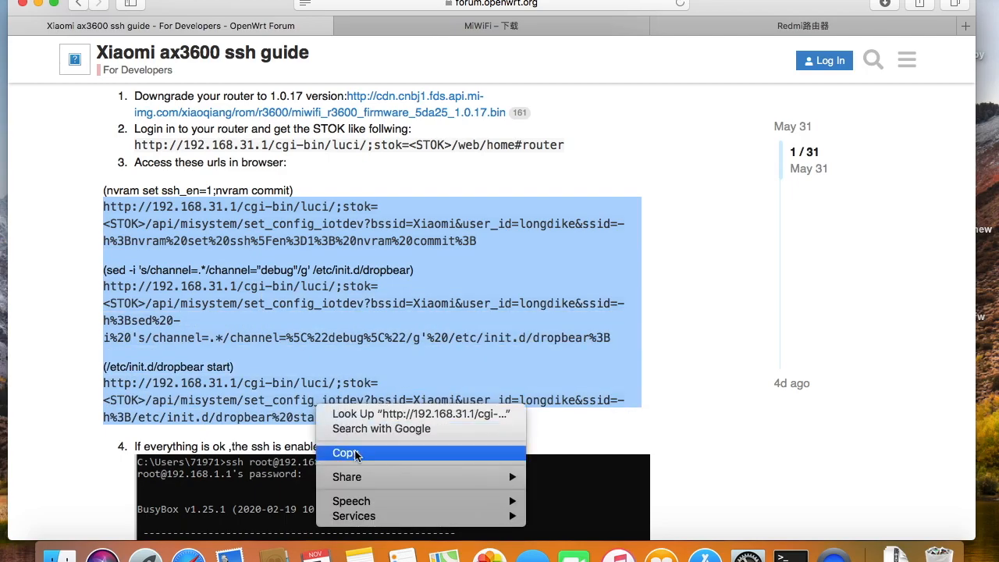
pyautogui.click(347, 453)
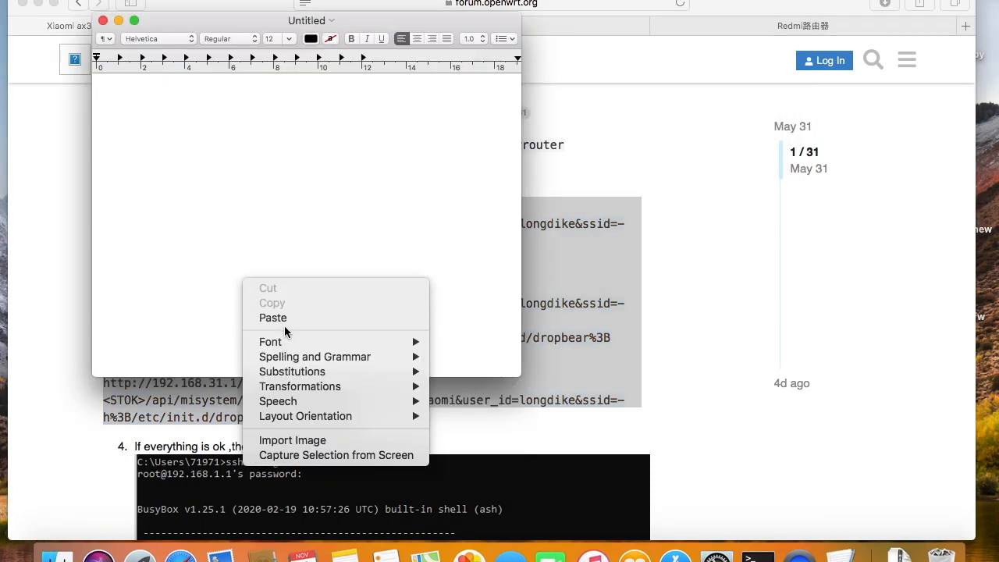
pyautogui.click(271, 319)
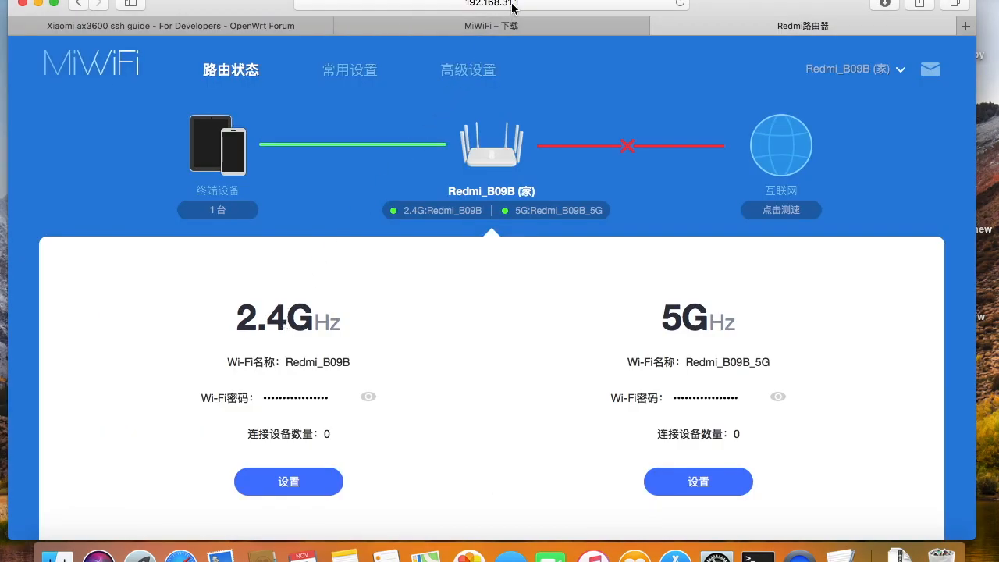
pyautogui.click(490, 5)
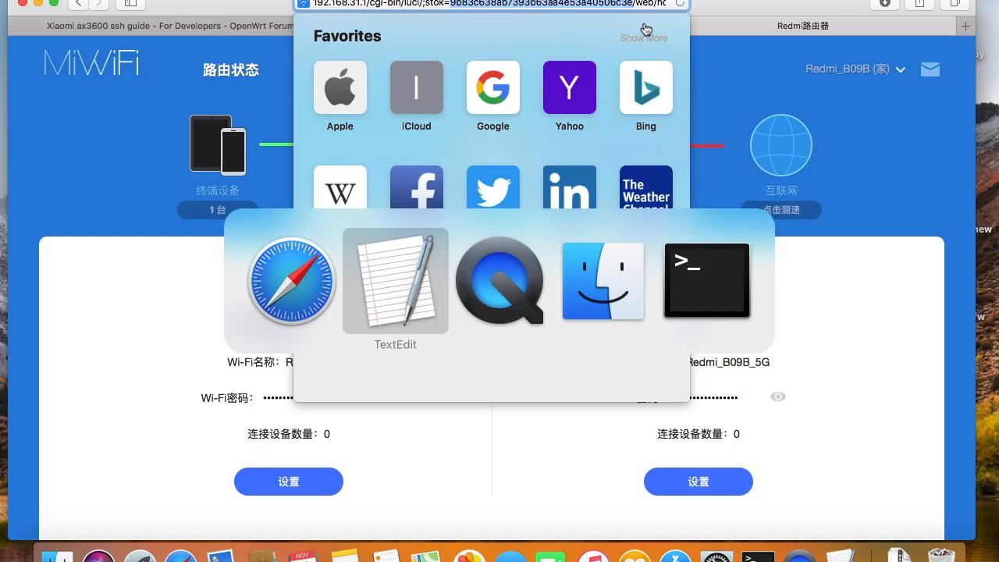
# - Insert the session token into the URLs and open them from TextEdit, each returning code 0
pyautogui.click(395, 281)
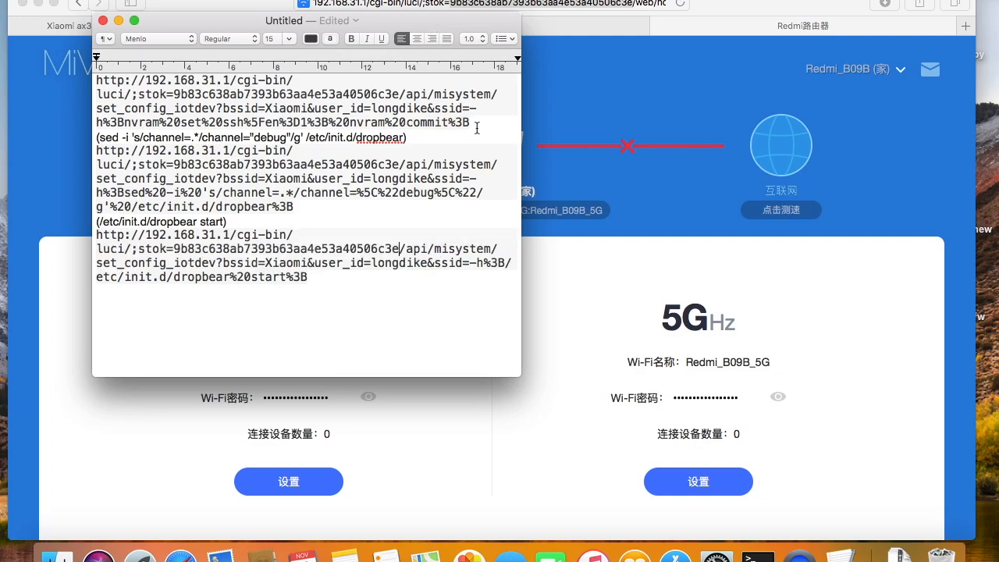
pyautogui.moveTo(472, 122); pyautogui.dragTo(97, 80)
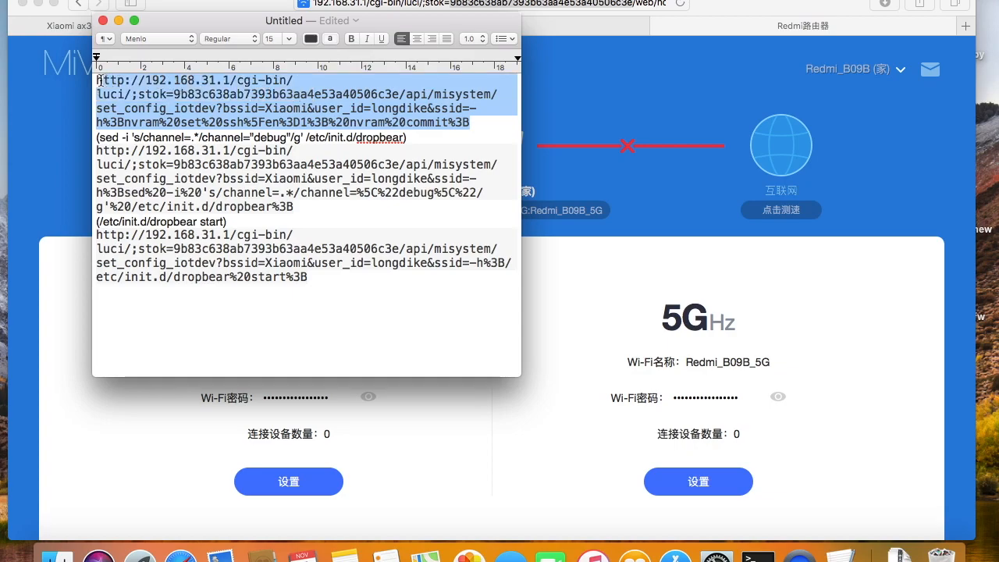
pyautogui.rightClick(157, 108)
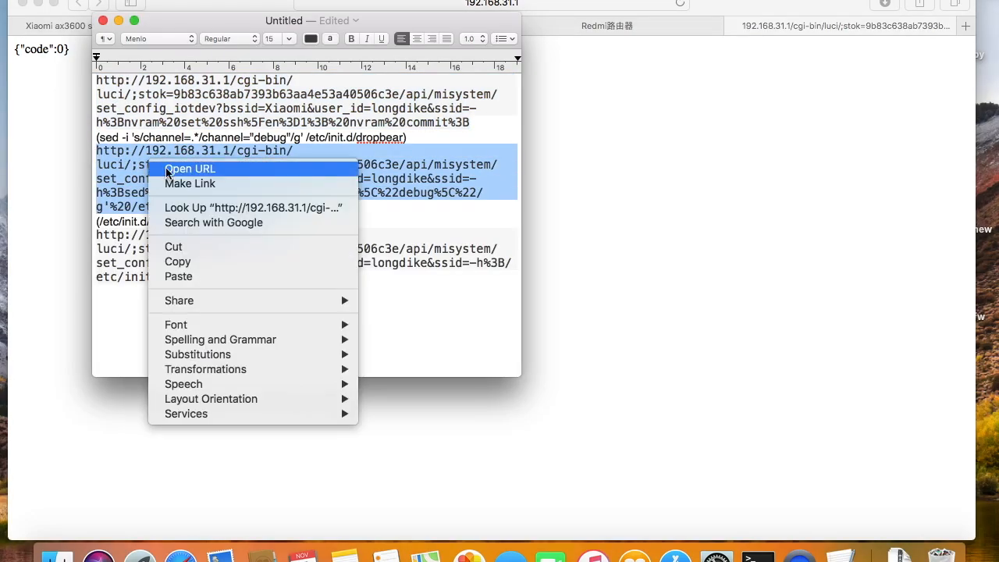
pyautogui.click(189, 169)
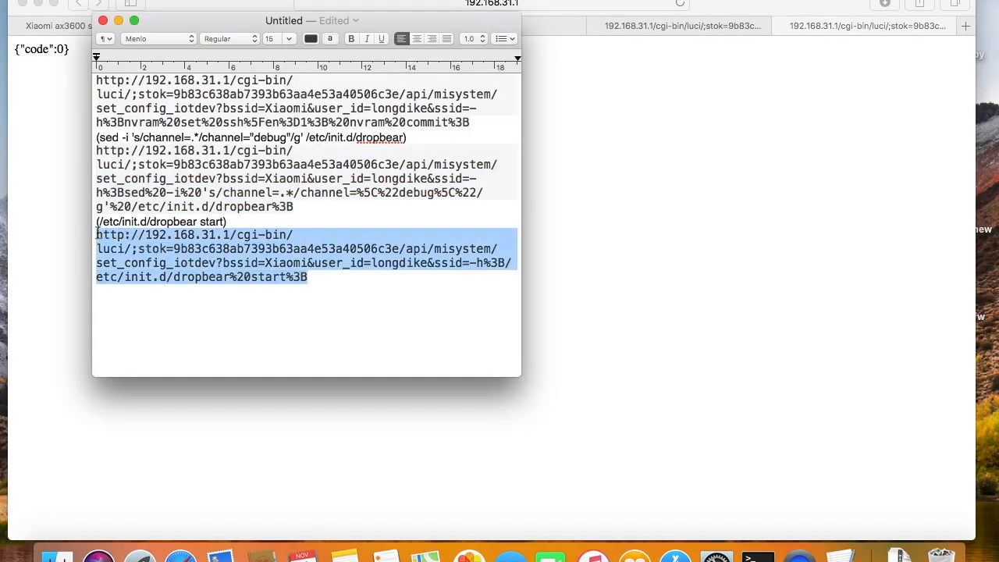
pyautogui.press('cmd+space')
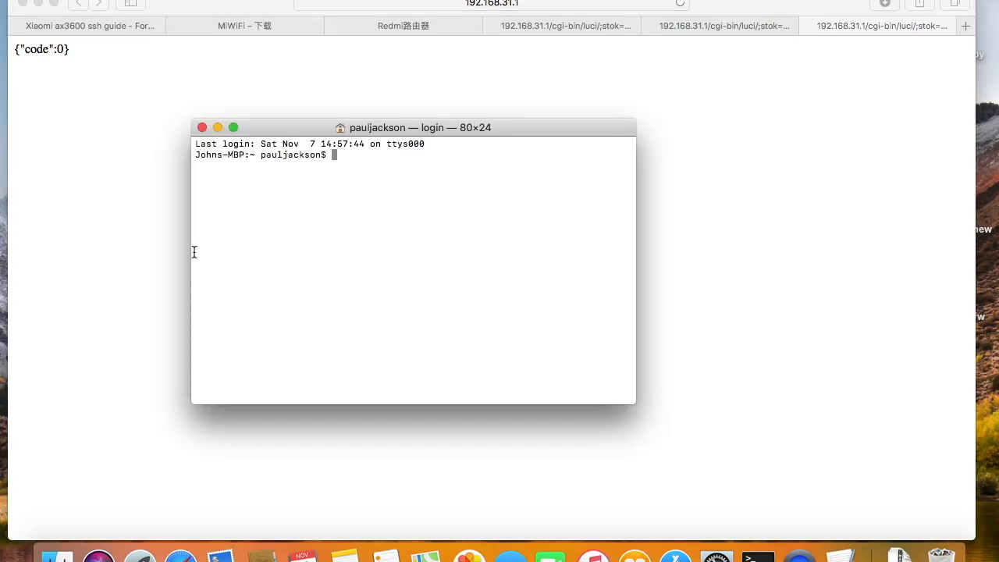
pyautogui.write('nc -v 192.16')
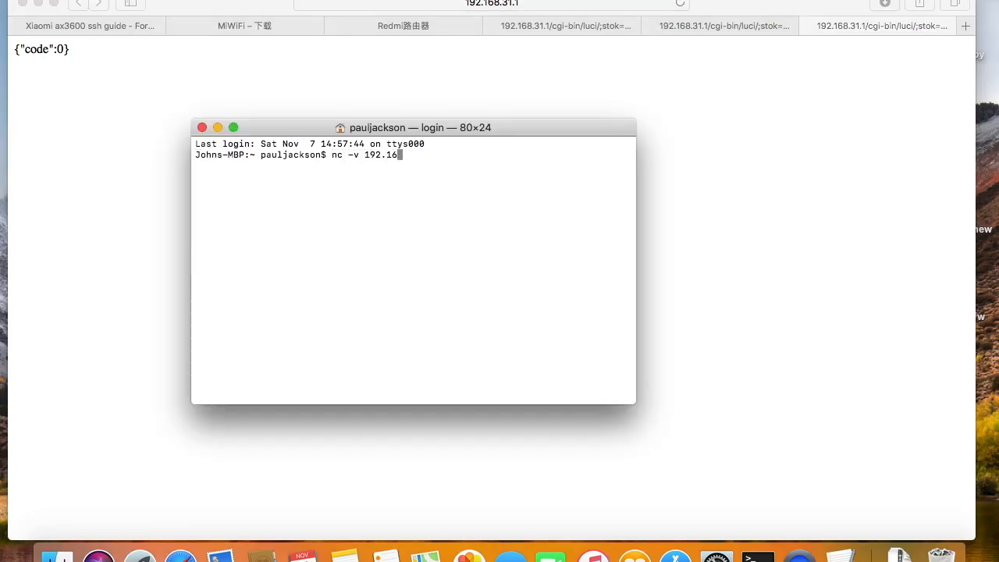
pyautogui.write('8.31.1 2')
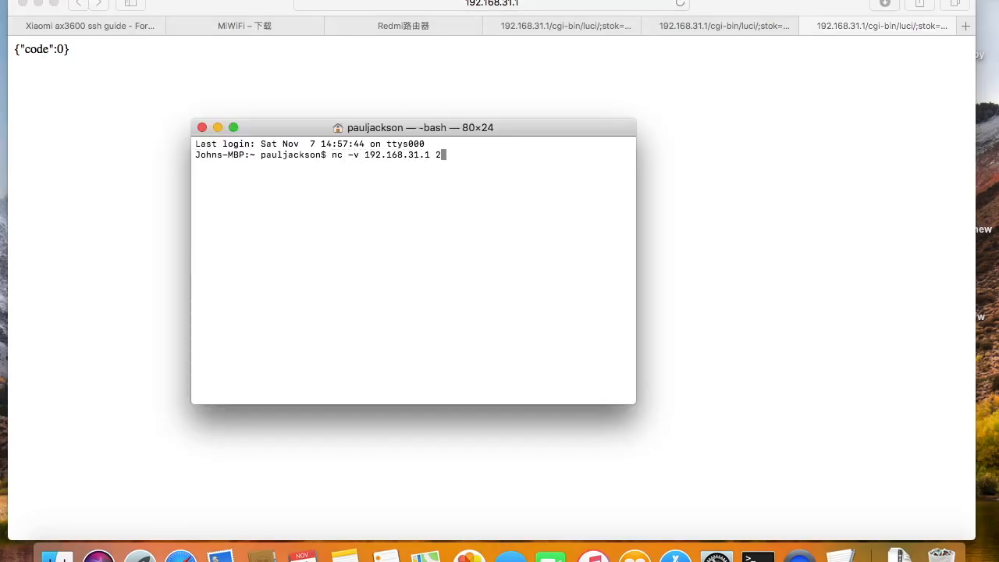
pyautogui.press('Return')
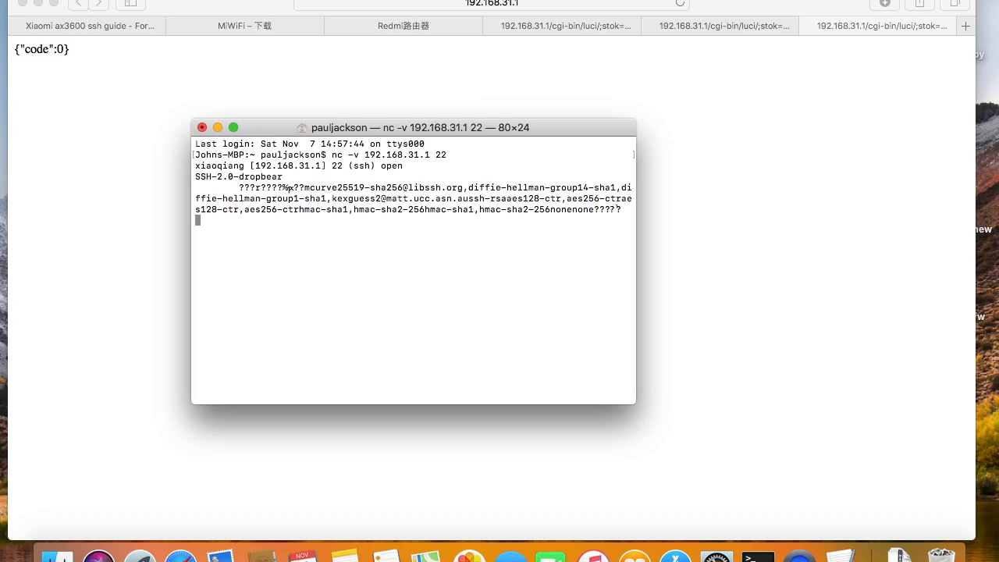
pyautogui.write('ssh root')
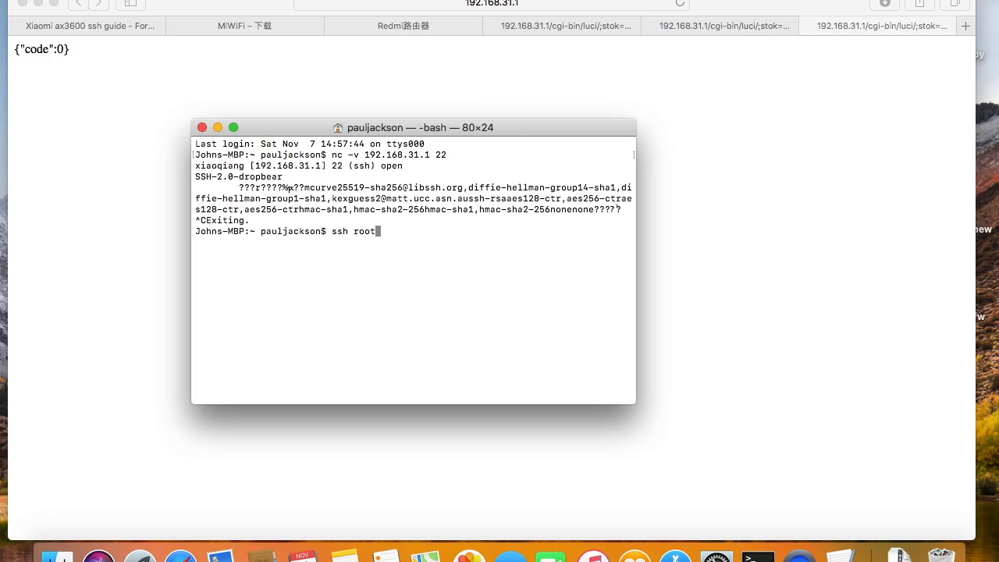
pyautogui.write('@192.168.31.')
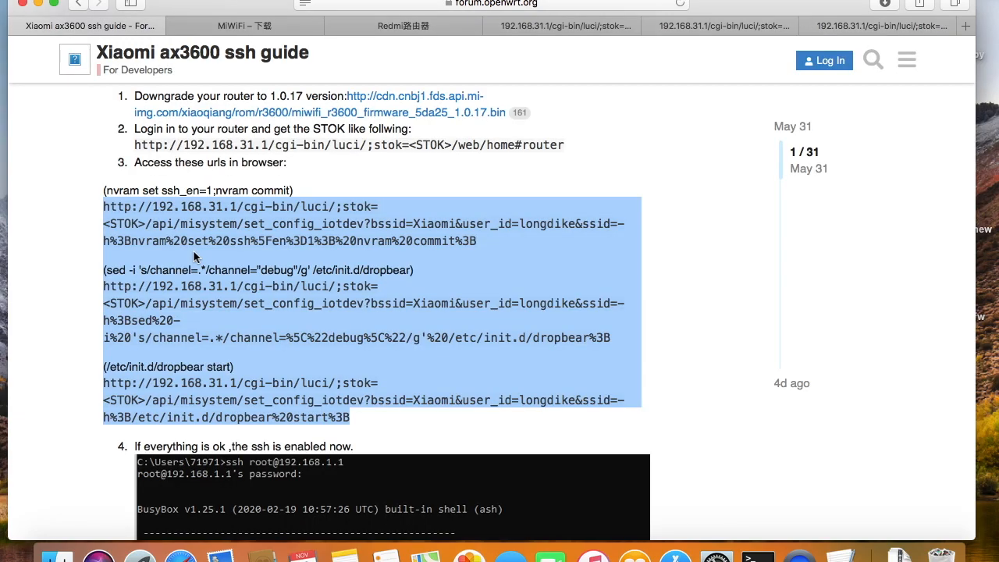
# - Copy the reply's root-password-reset URL, insert the stok token in TextEdit and copy the completed URL
pyautogui.scroll(-3)
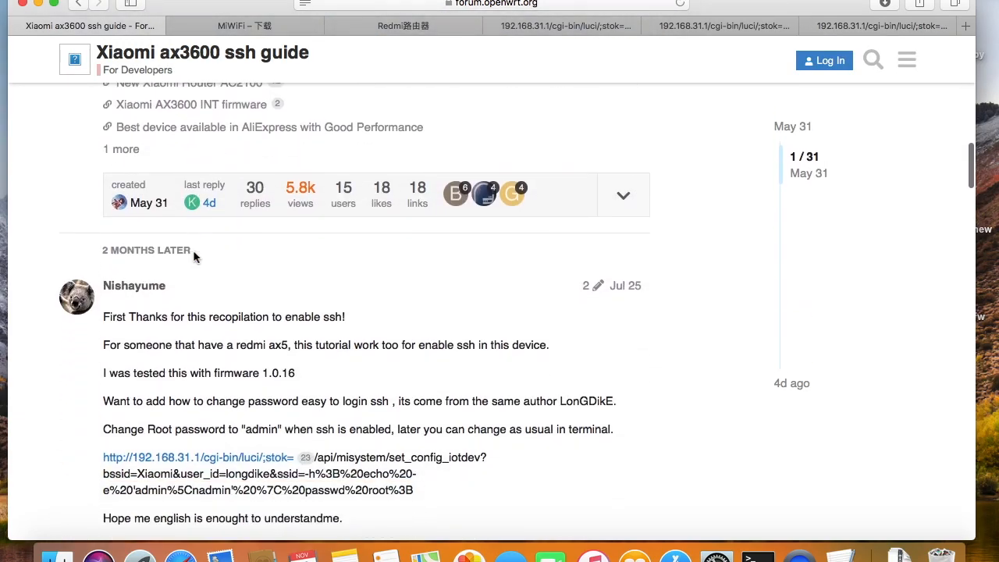
pyautogui.scroll(-3)
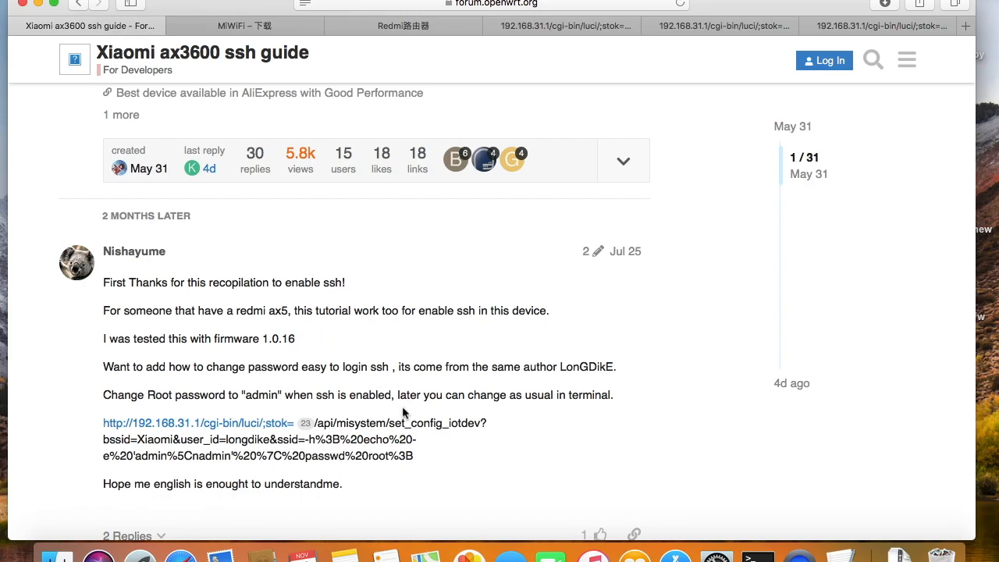
pyautogui.moveTo(420, 459)
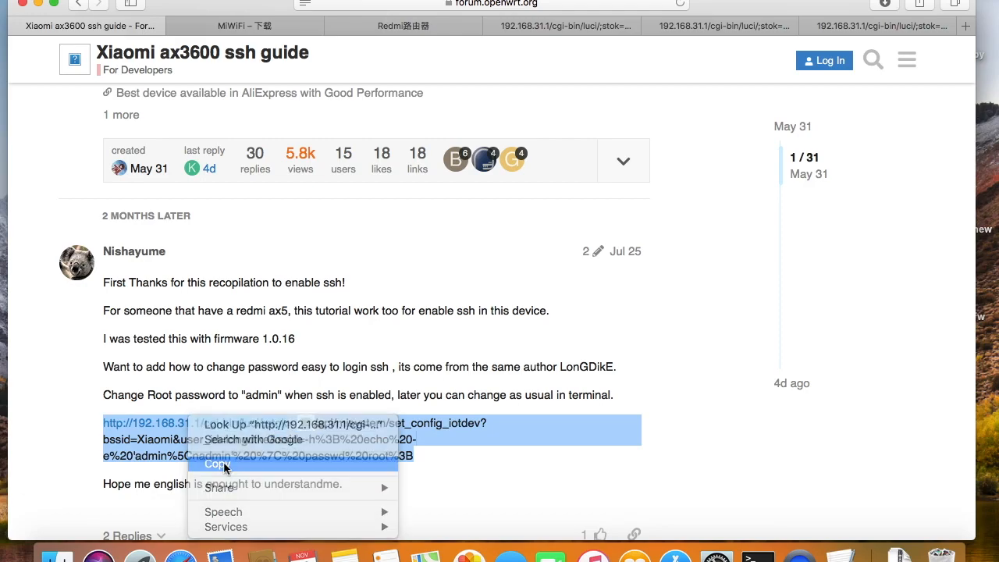
pyautogui.click(217, 463)
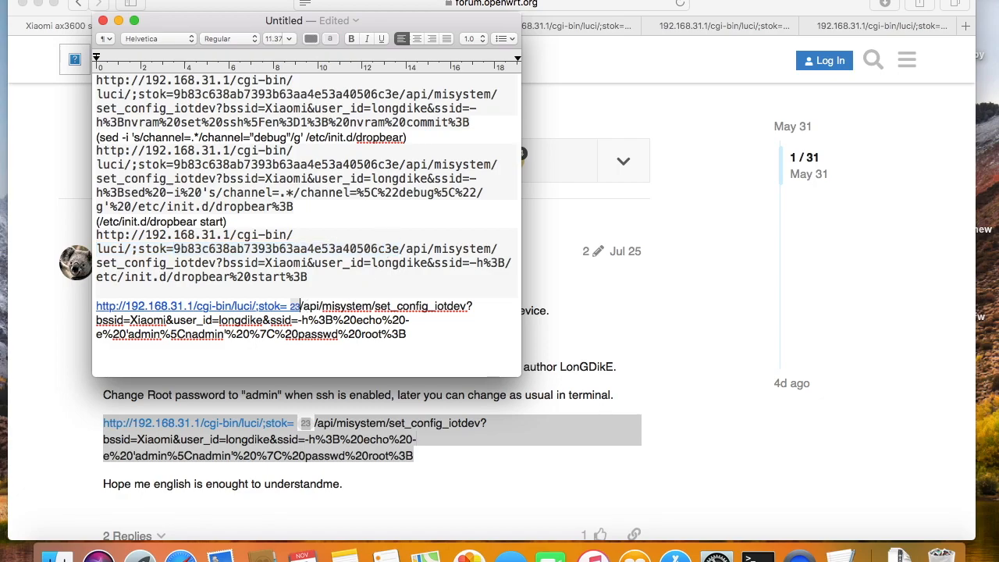
pyautogui.click(156, 37)
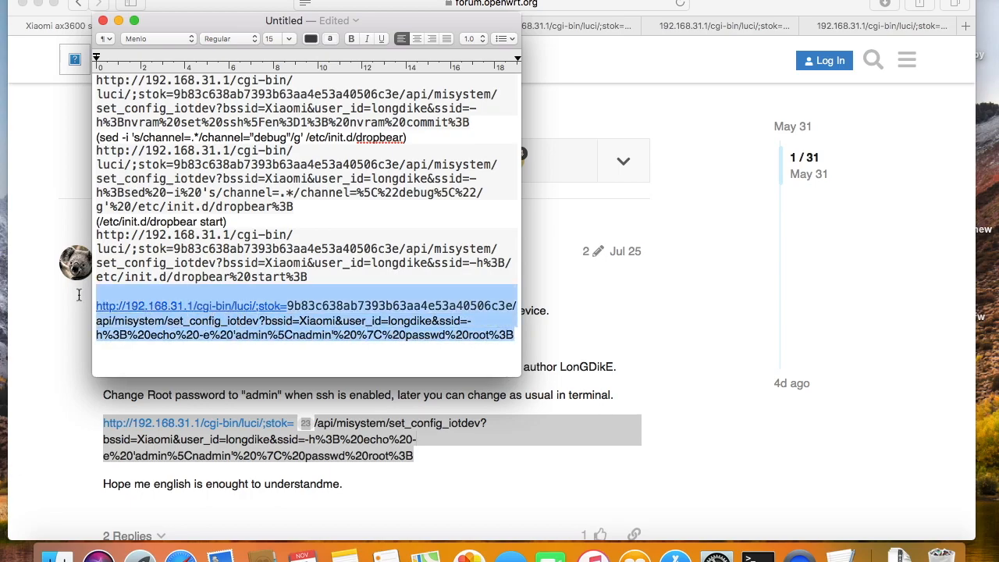
pyautogui.rightClick(305, 320)
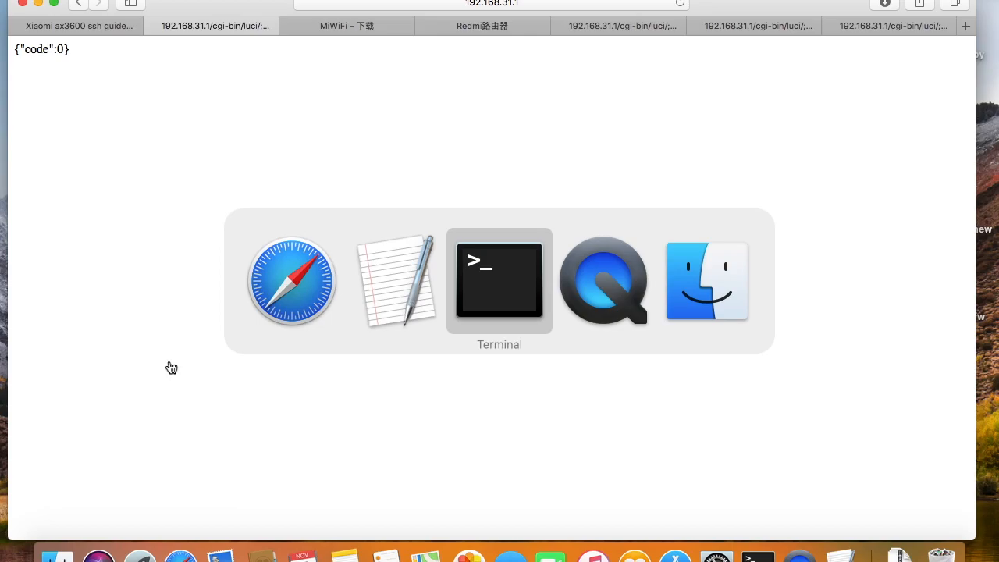
pyautogui.click(499, 281)
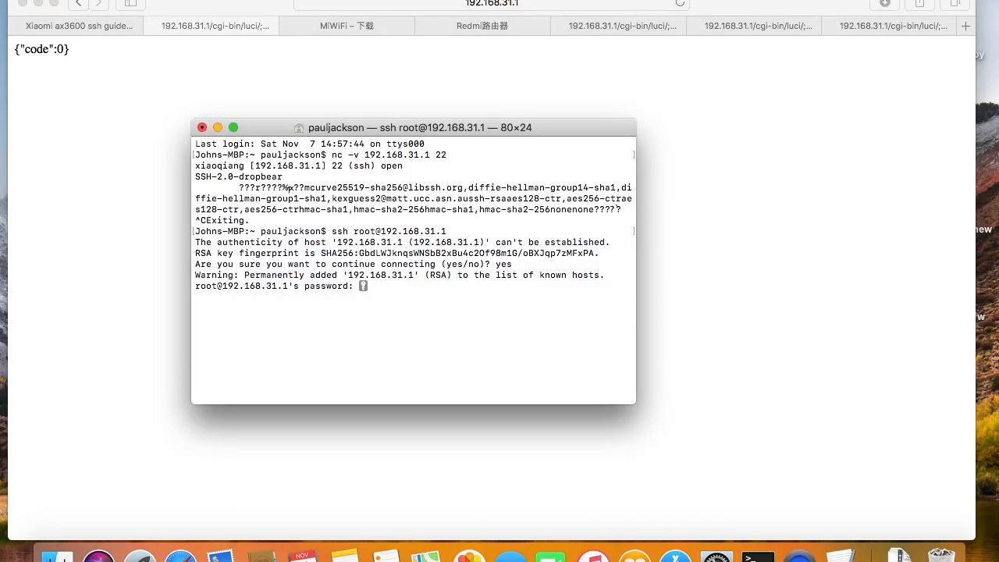
pyautogui.press('Return')
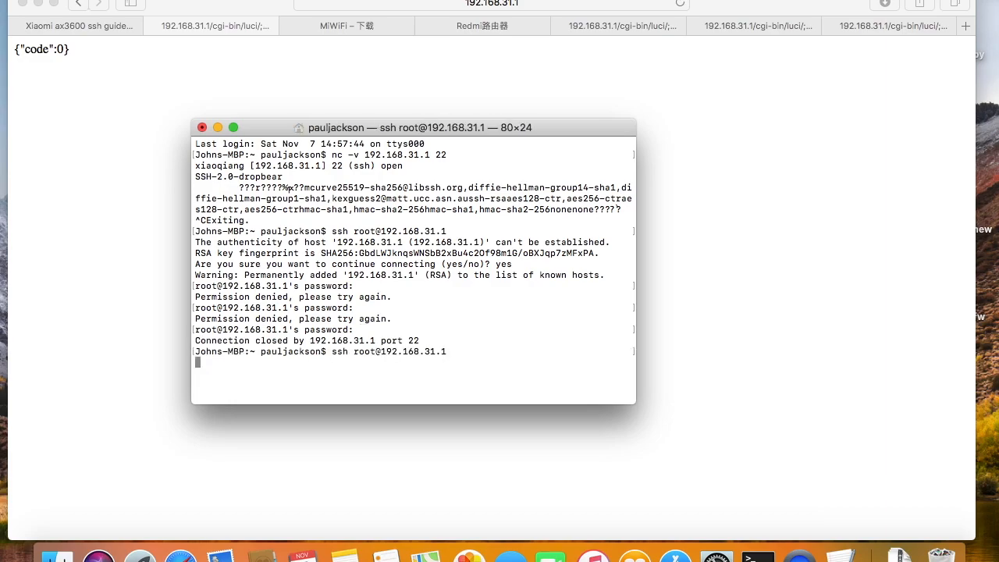
pyautogui.press('Return')
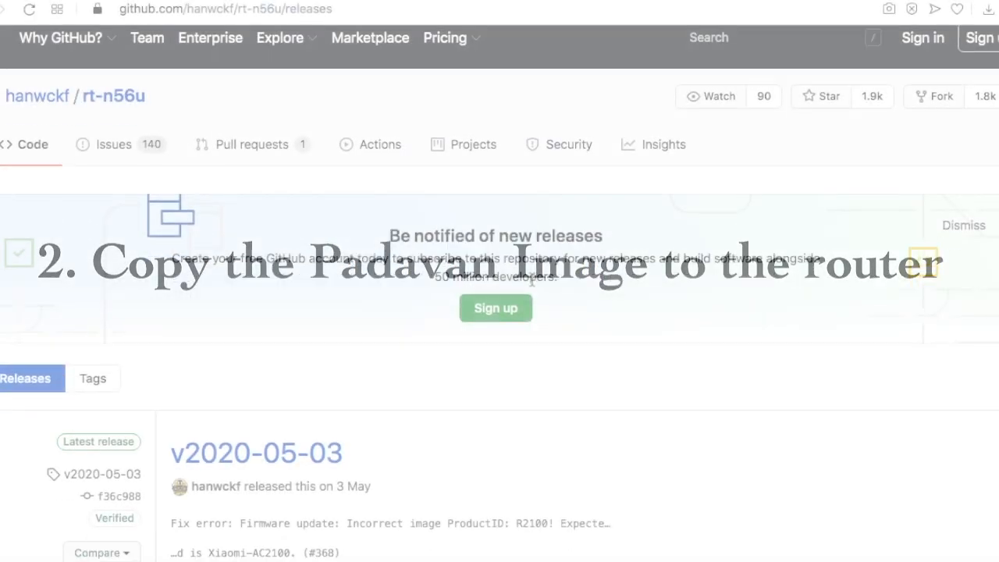
pyautogui.scroll(-3)
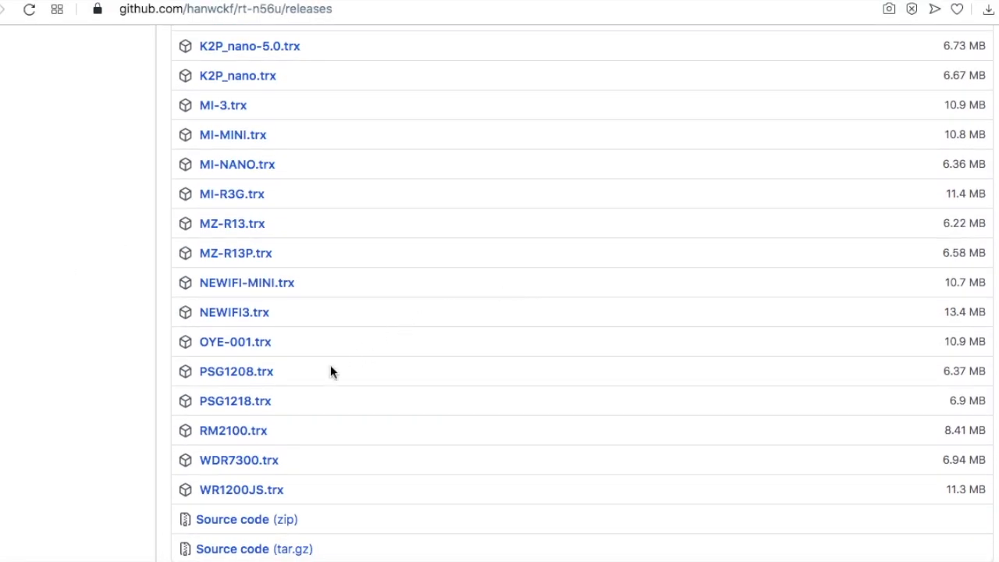
# - Download RM2100.trx from the rt-n56u releases and launch Terminal via Spotlight
pyautogui.click(232, 431)
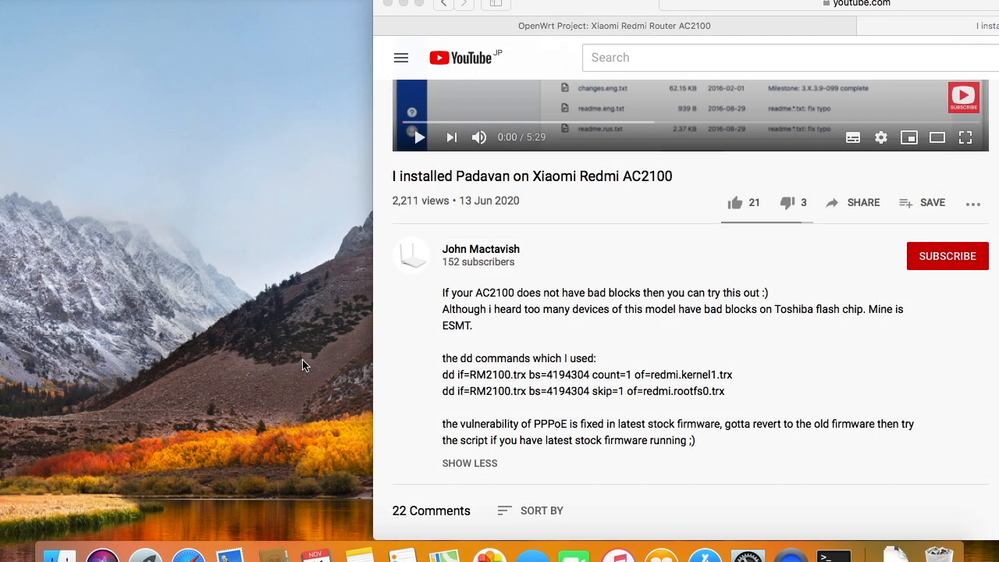
pyautogui.write('terminal')
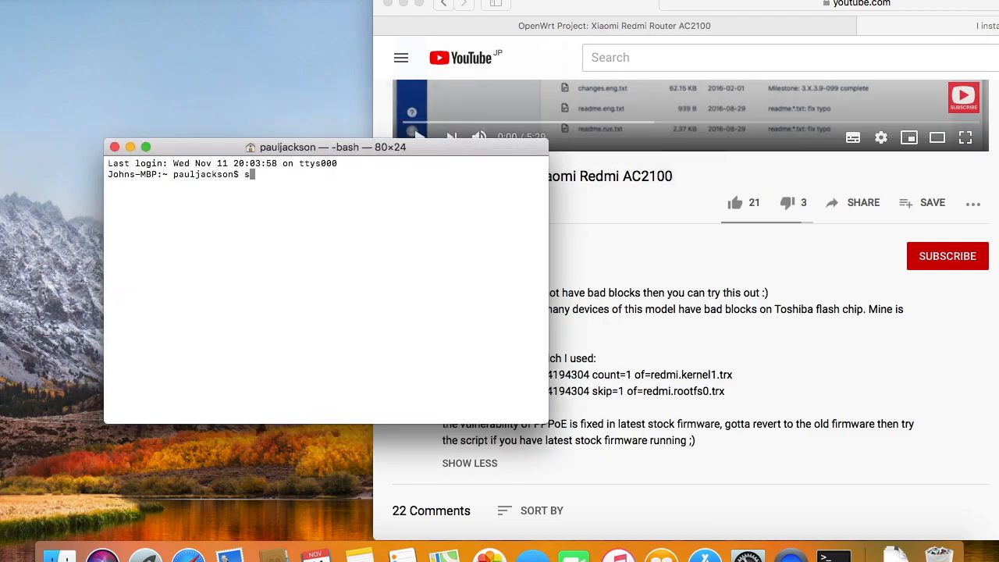
pyautogui.write('cp Downloads/')
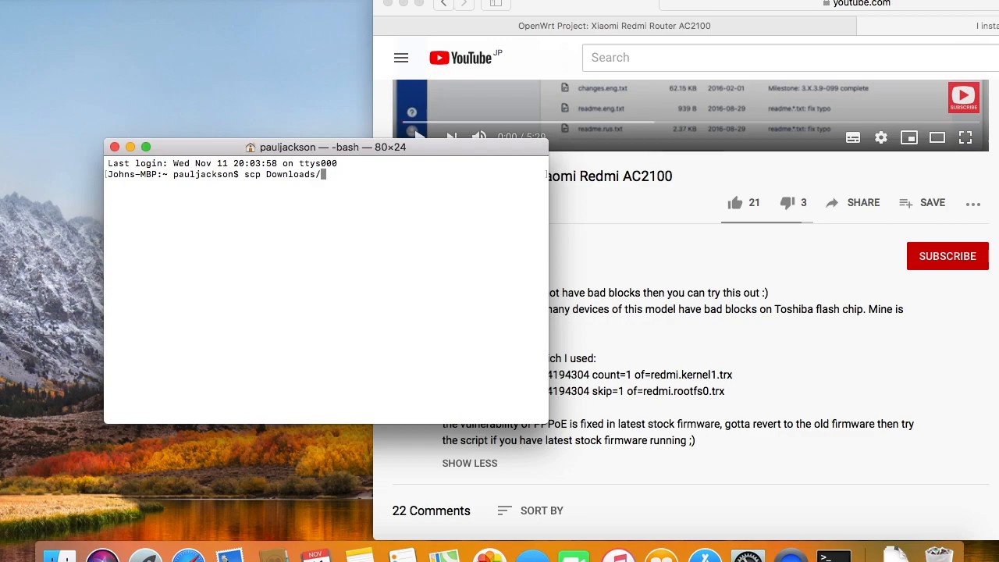
pyautogui.write('RM2100.trx ro')
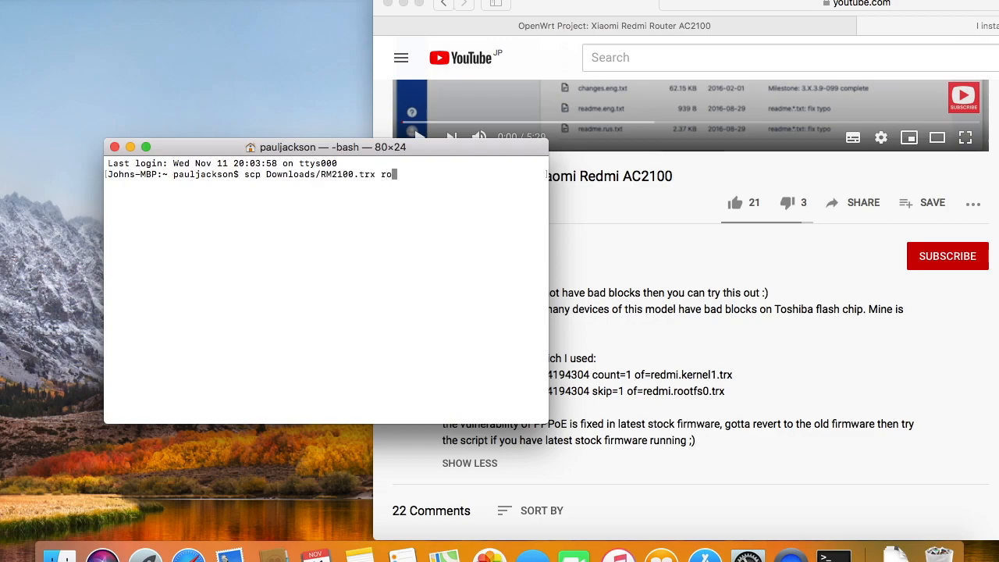
pyautogui.write('ot@192.168')
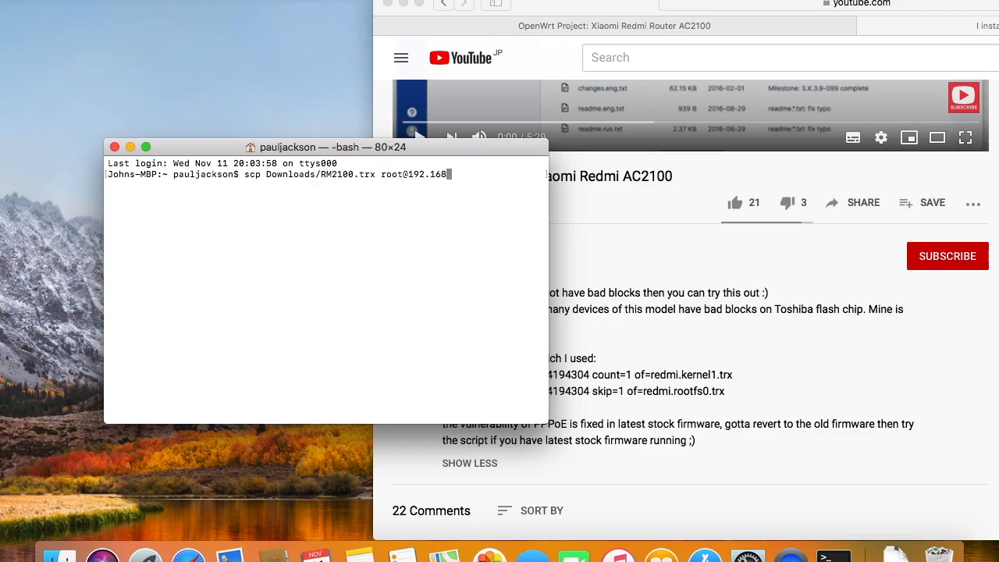
pyautogui.write('.31.1:/')
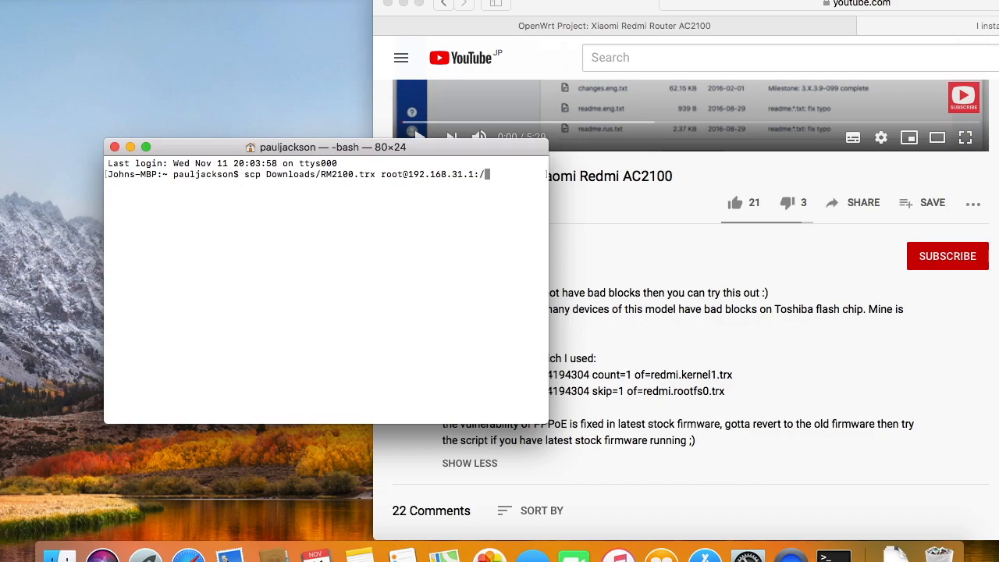
pyautogui.press('Return')
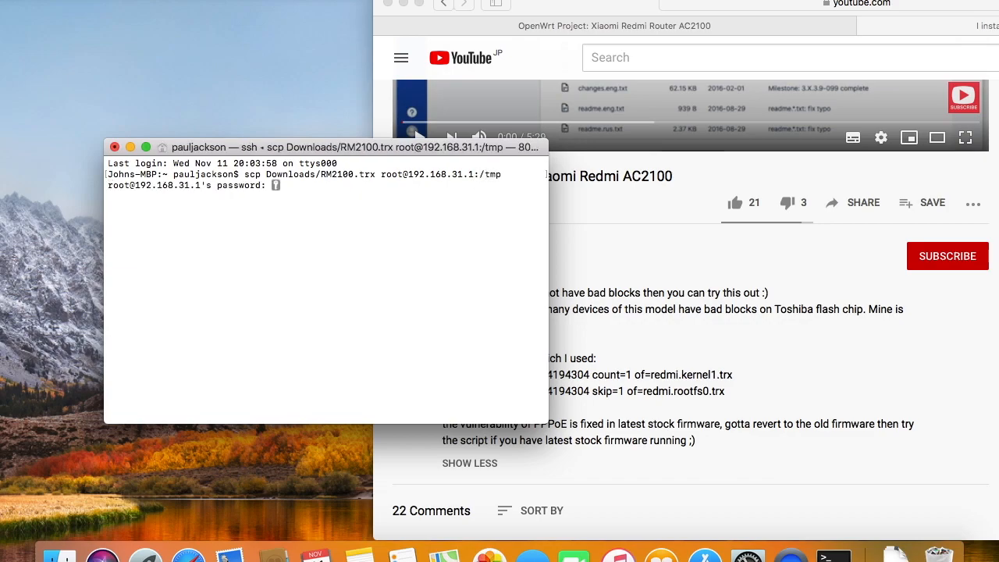
pyautogui.press('Return')
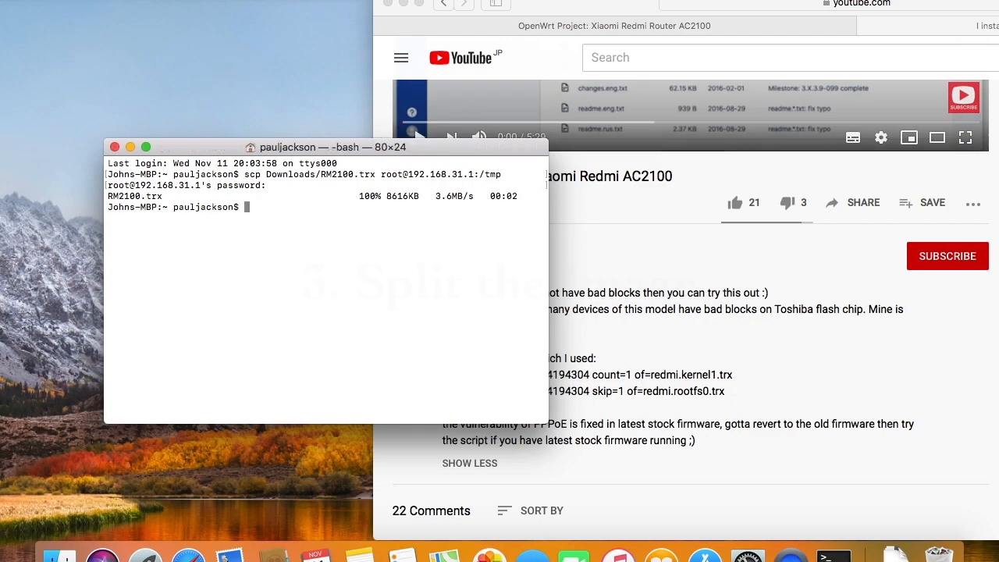
pyautogui.write('s-MBP:~ pauljackson$')
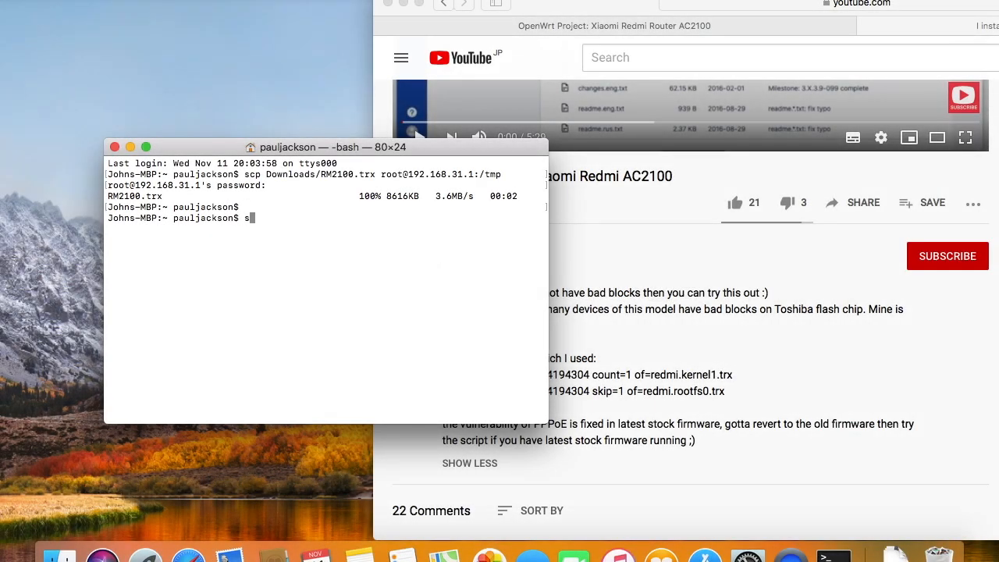
# - SSH into the router as root, change to /tmp and confirm RM2100.trx is present
pyautogui.write('sh root@192')
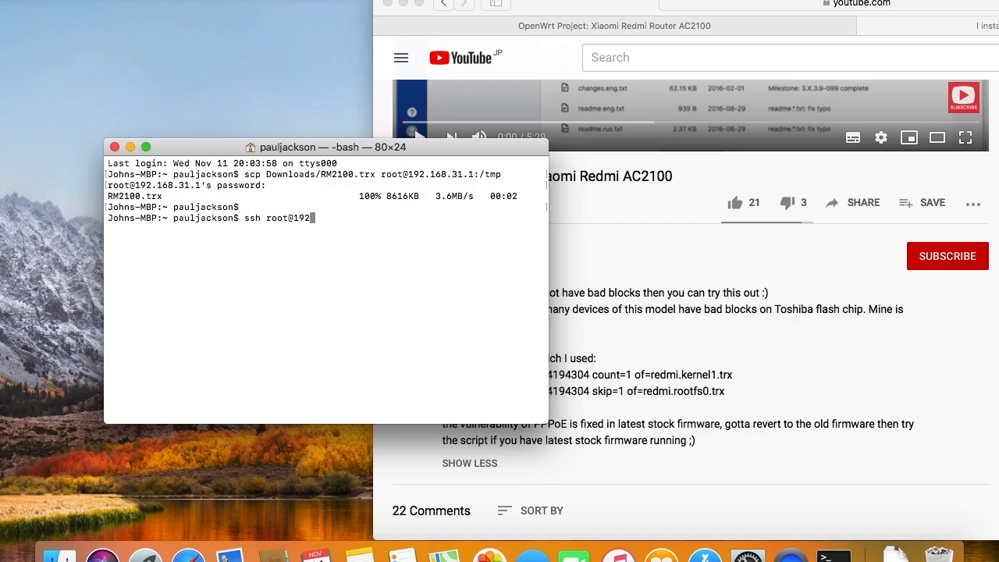
pyautogui.press('Return')
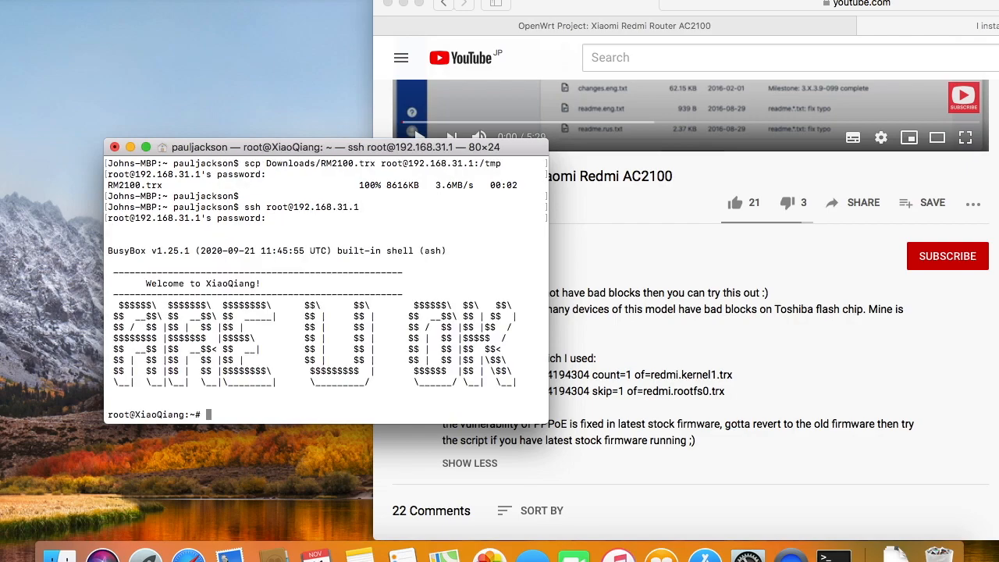
pyautogui.write('cd /tmp/')
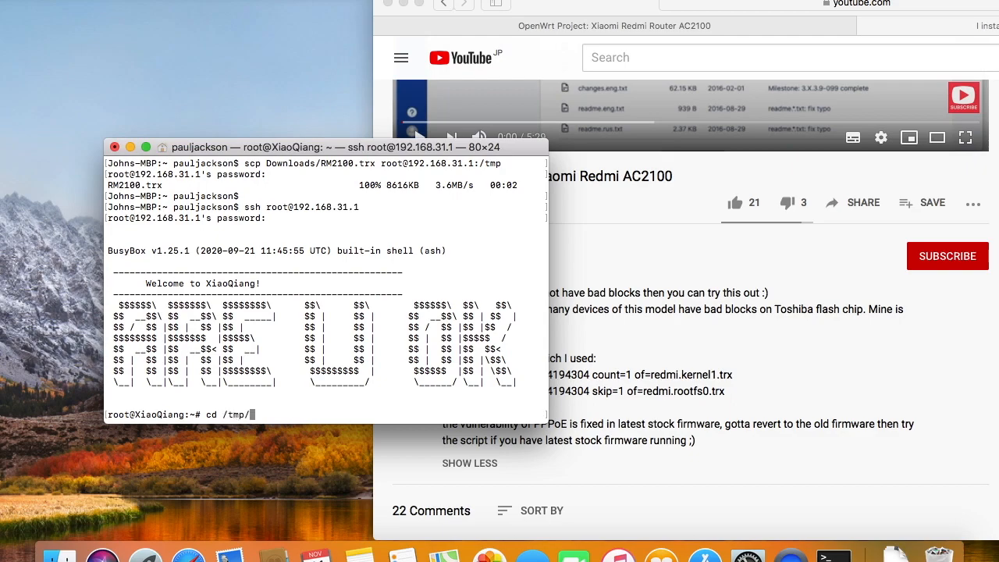
pyautogui.press('Return')
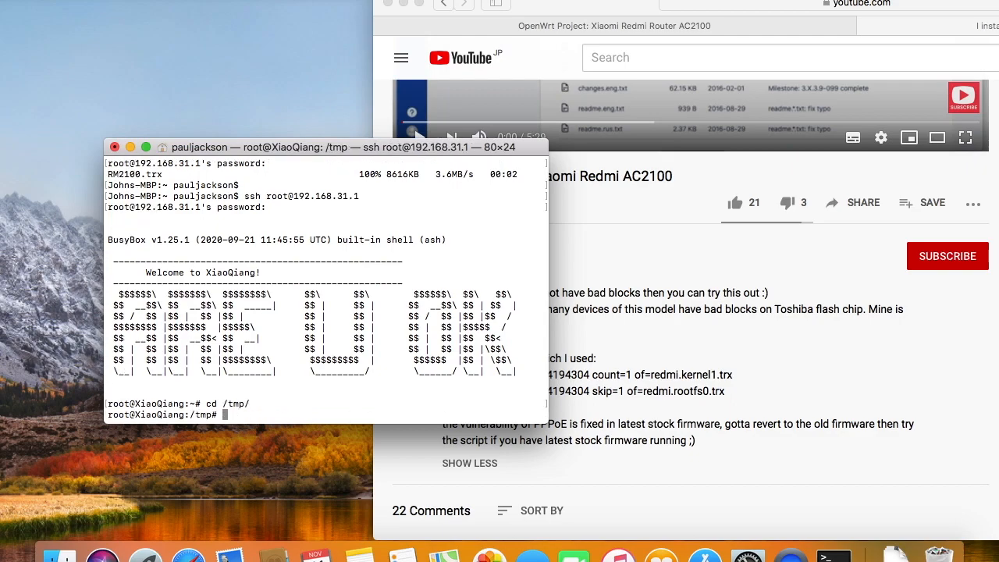
pyautogui.write('ls RM2100.trx')
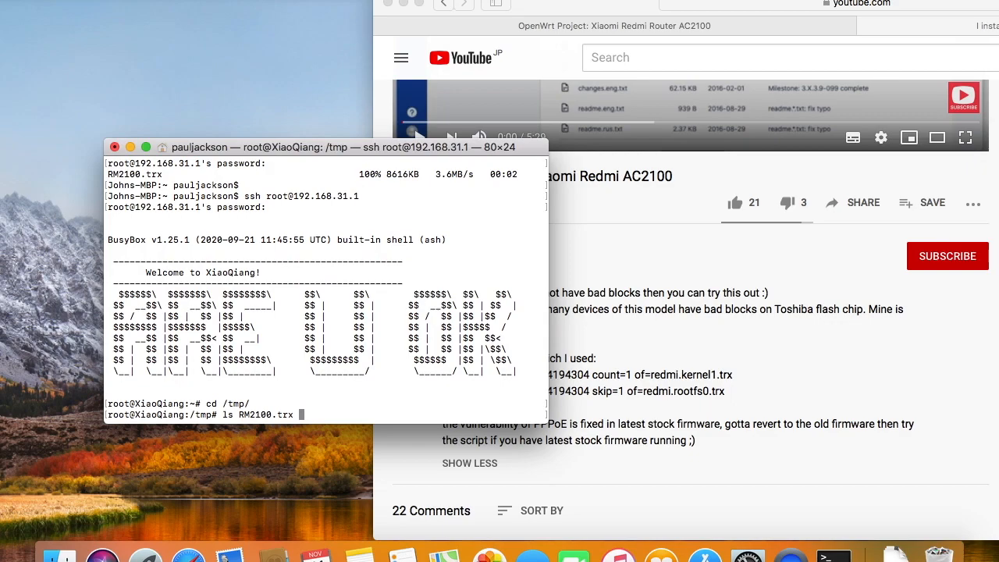
pyautogui.press('Return')
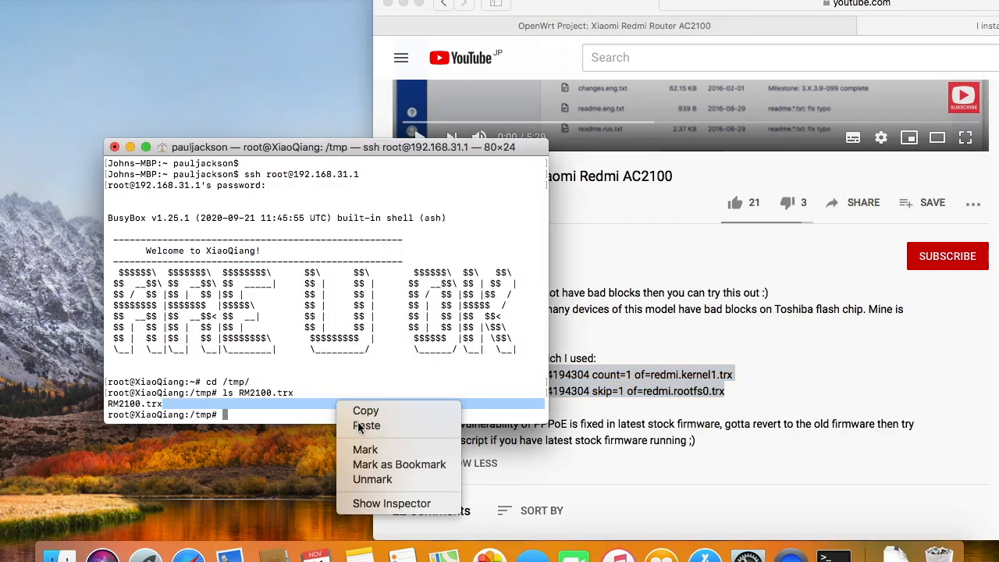
# - Extract redmi.kernel1.trx and redmi.rootfs0.trx with dd and list the resulting .trx files
pyautogui.click(367, 426)
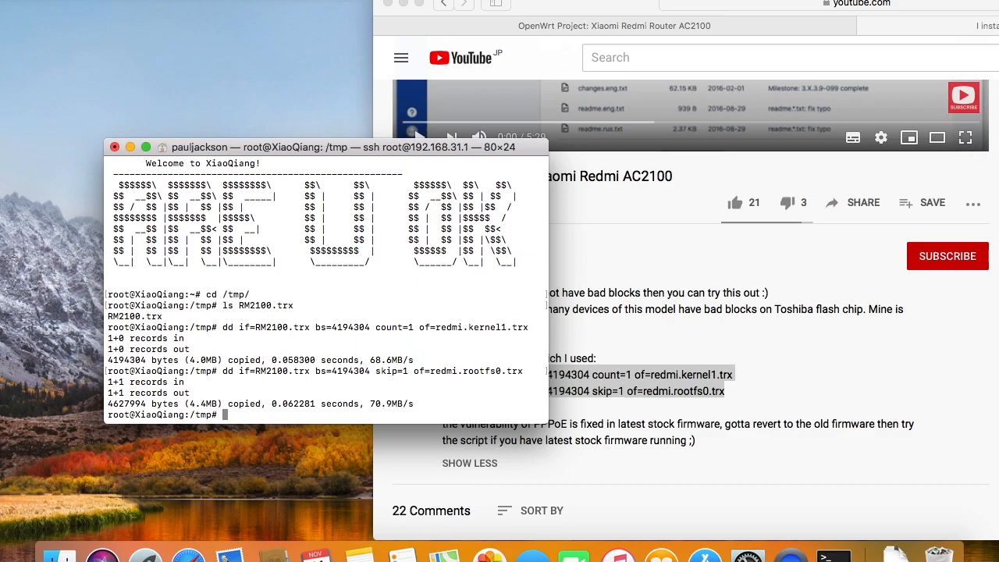
pyautogui.write('ls *')
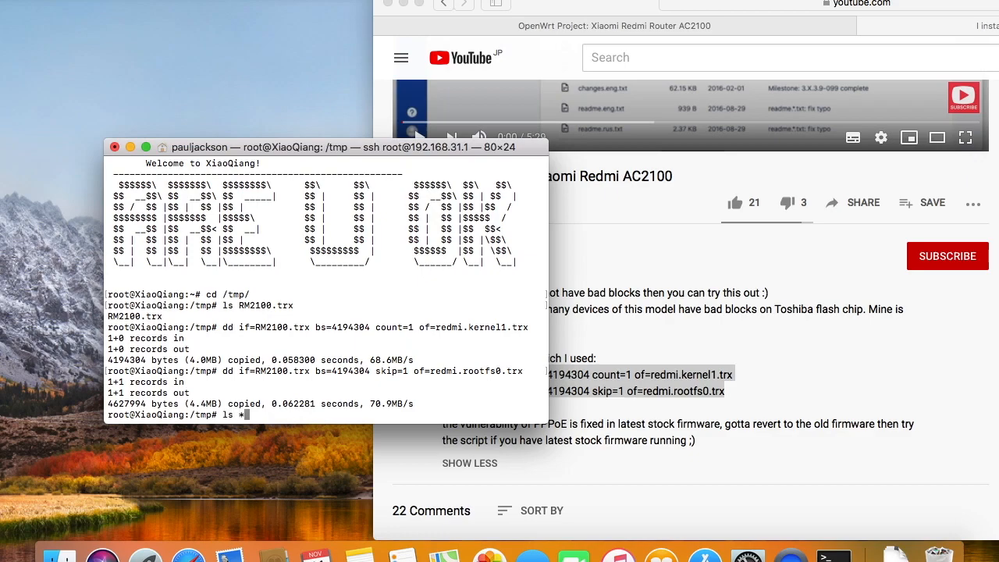
pyautogui.write('.trx')
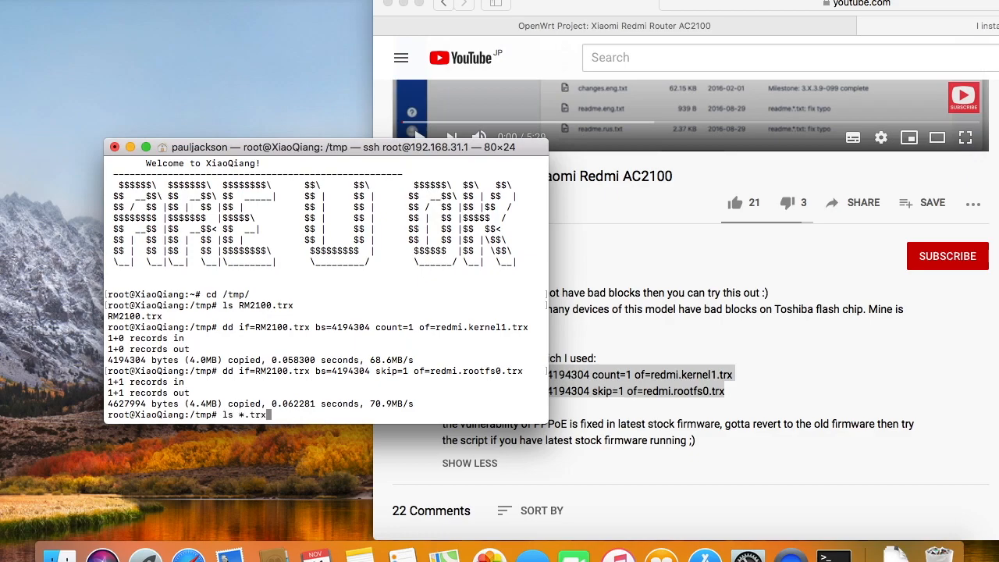
pyautogui.press('Return')
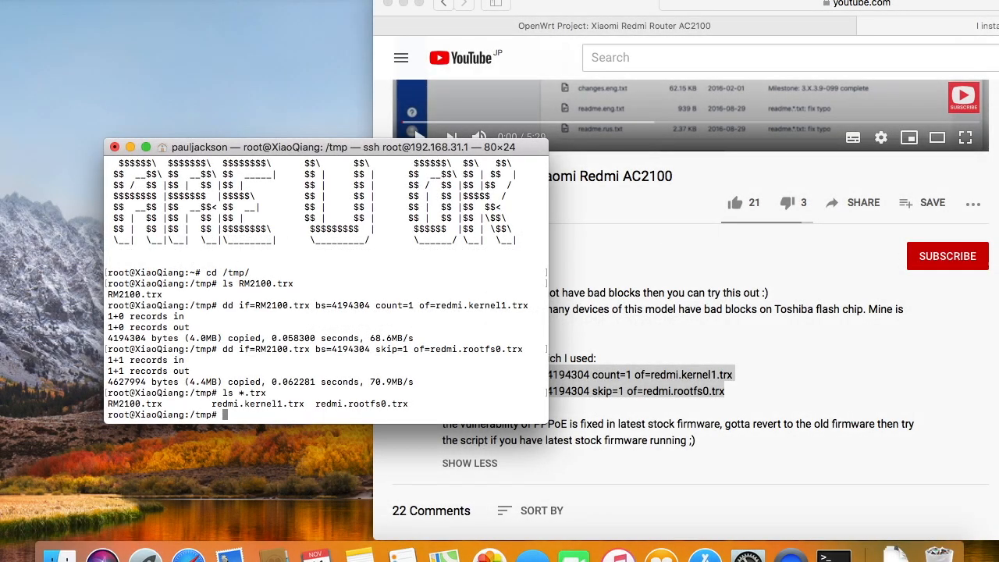
# - Write redmi.kernel1.trx to the kernel1 partition with mtd write
pyautogui.write('mtd')
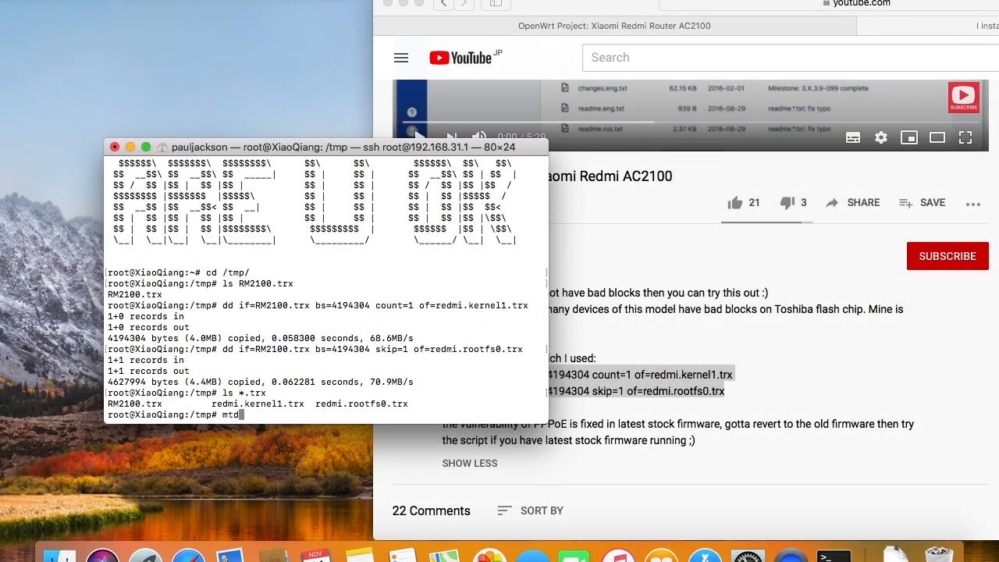
pyautogui.write('write')
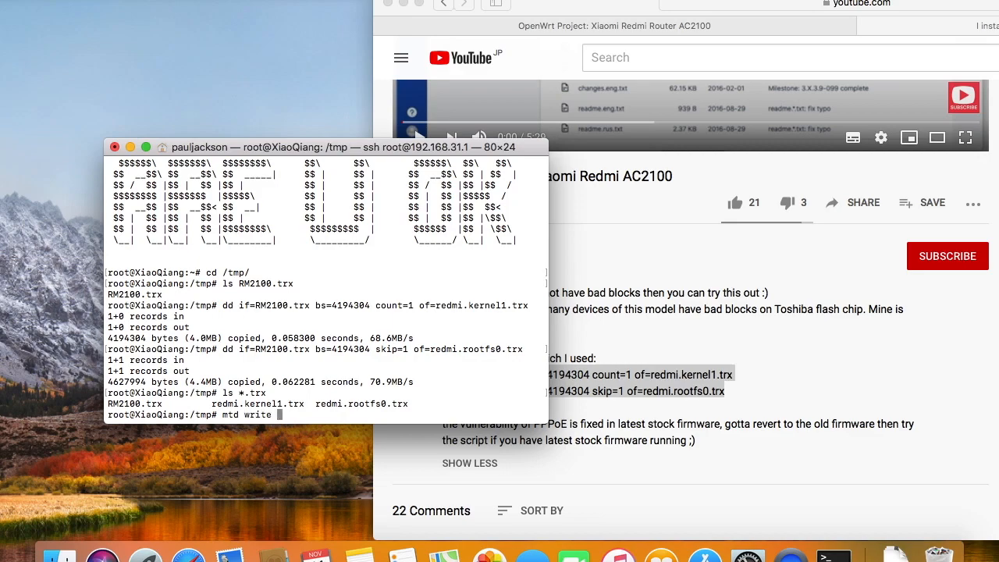
pyautogui.write('redmi.')
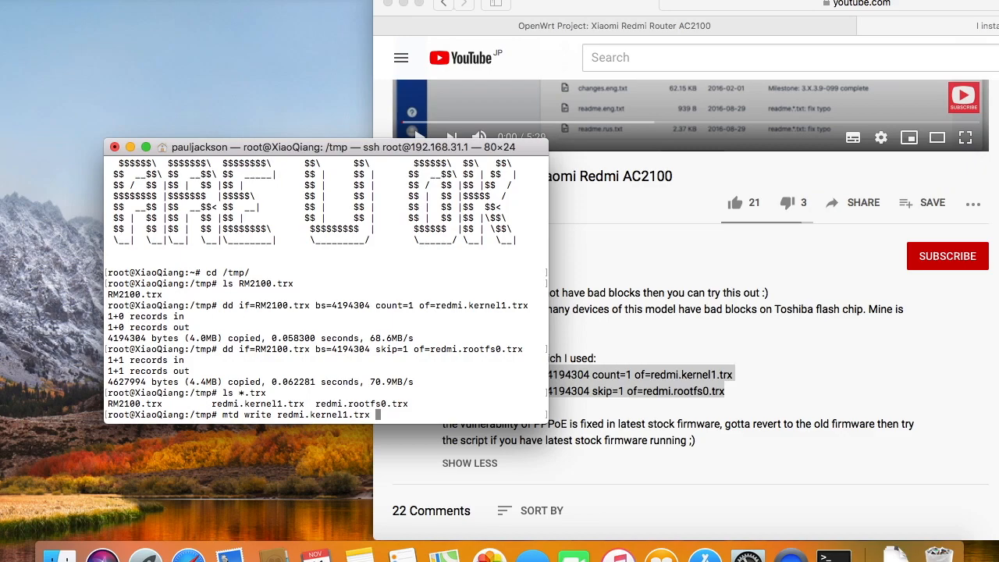
pyautogui.write('kernel1')
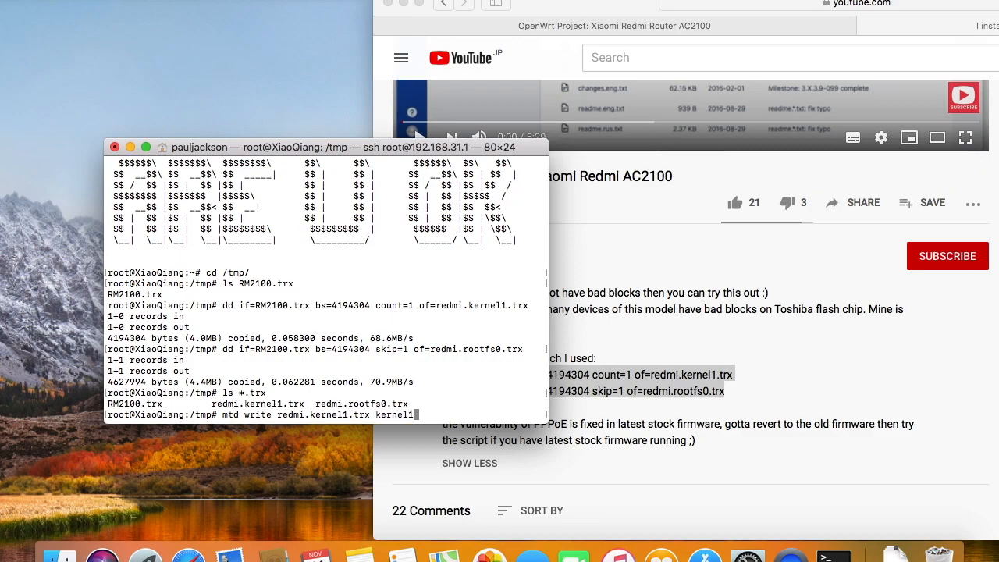
pyautogui.press('Return')
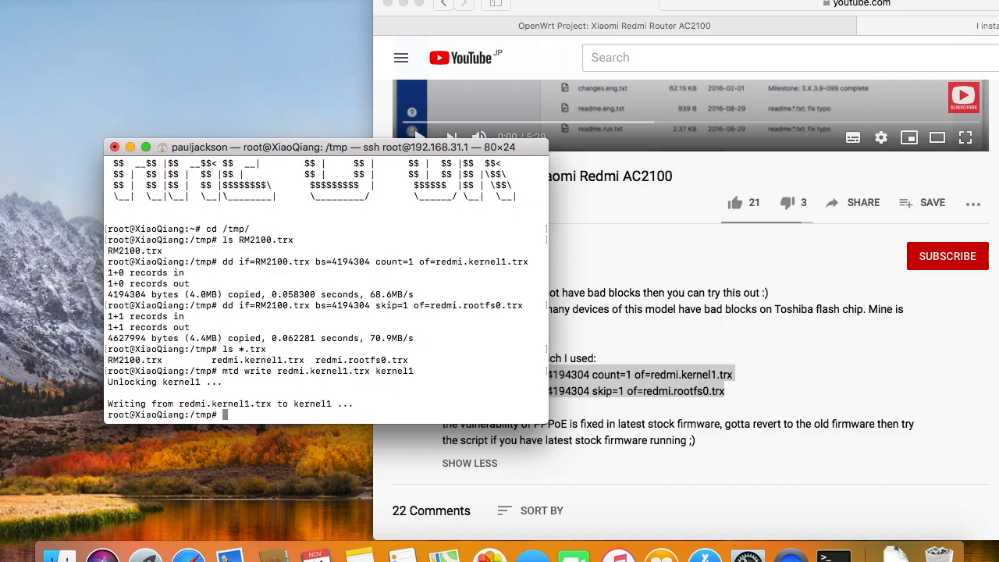
# - Write redmi.rootfs0.trx to the rootfs0 partition with mtd write
pyautogui.write('mtd write')
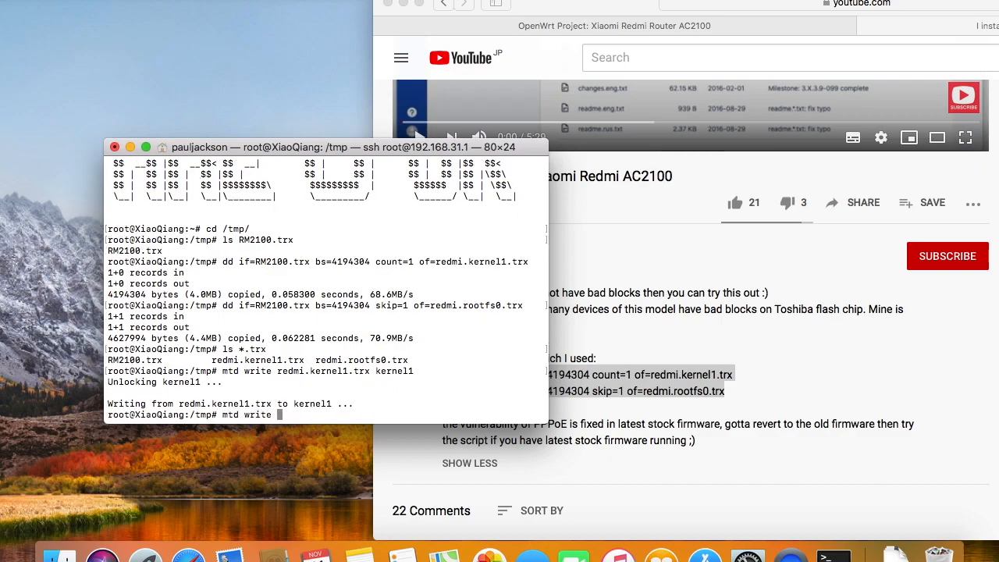
pyautogui.write('re')
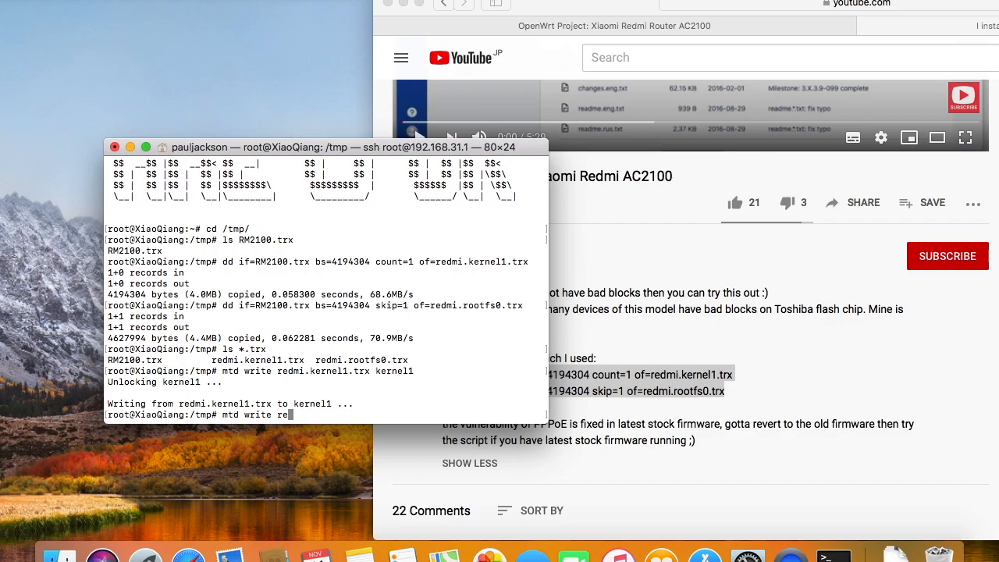
pyautogui.write('dmi.rootfs0.trx')
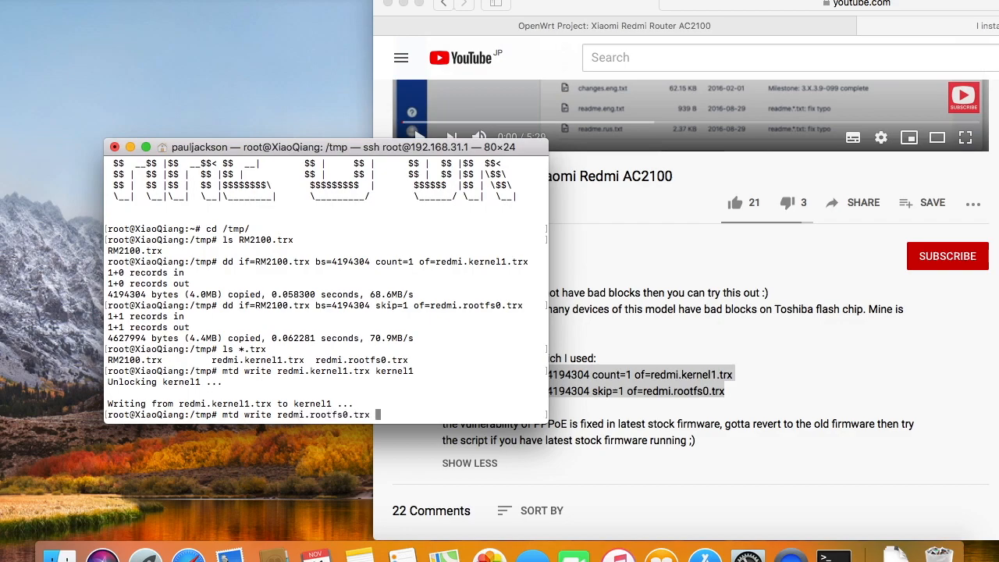
pyautogui.write('rootfs')
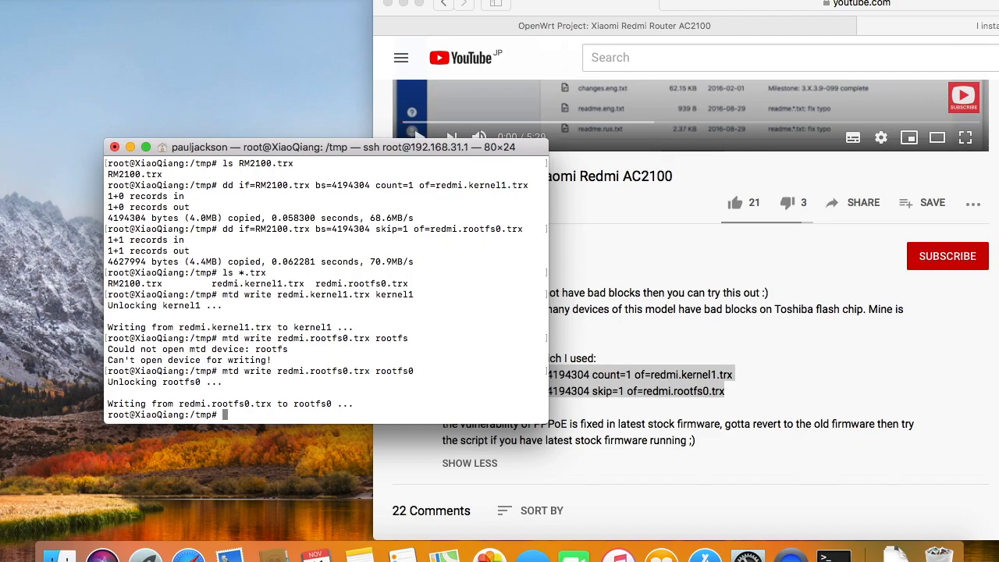
pyautogui.moveTo(548, 28)
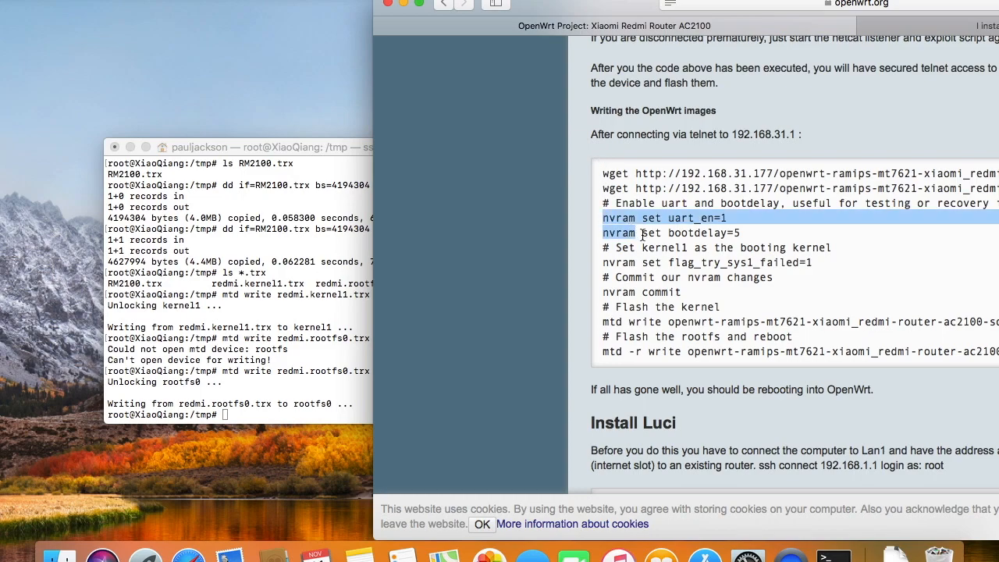
# - Paste the guide's nvram commands (uart_en, bootdelay, flag_try_sys1_failed, commit) into the SSH session and run them
pyautogui.moveTo(702, 219); pyautogui.dragTo(679, 292)
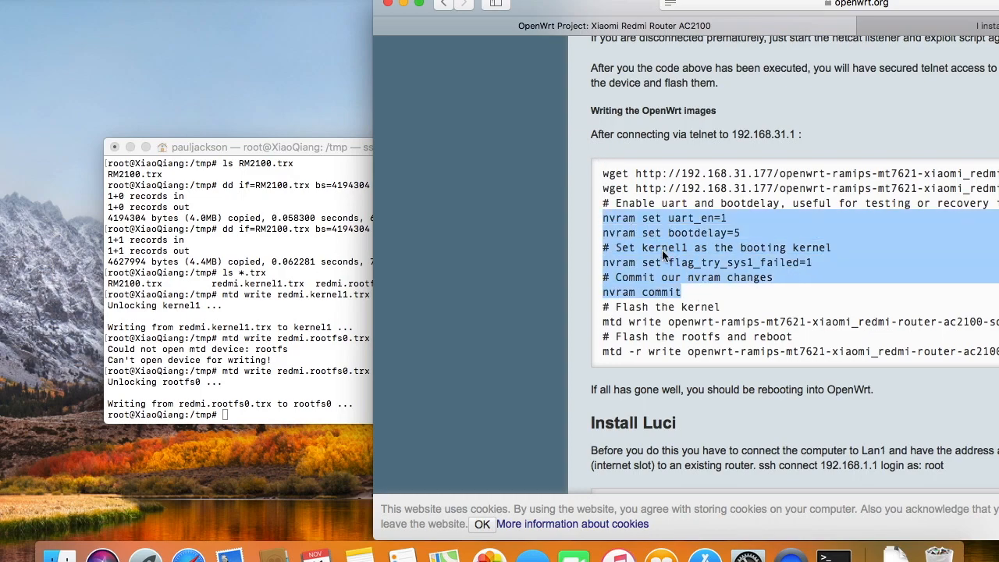
pyautogui.moveTo(690, 304)
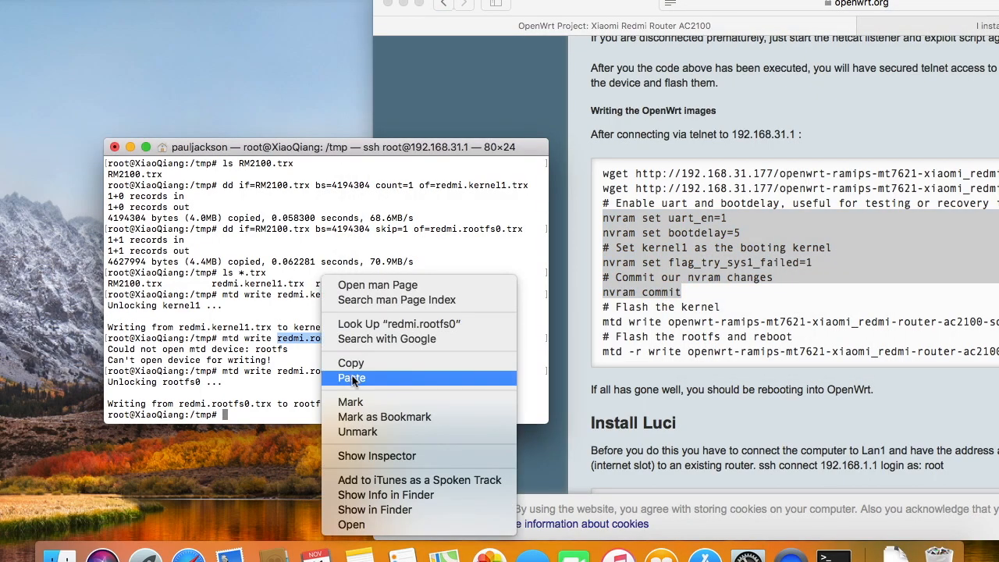
pyautogui.click(353, 378)
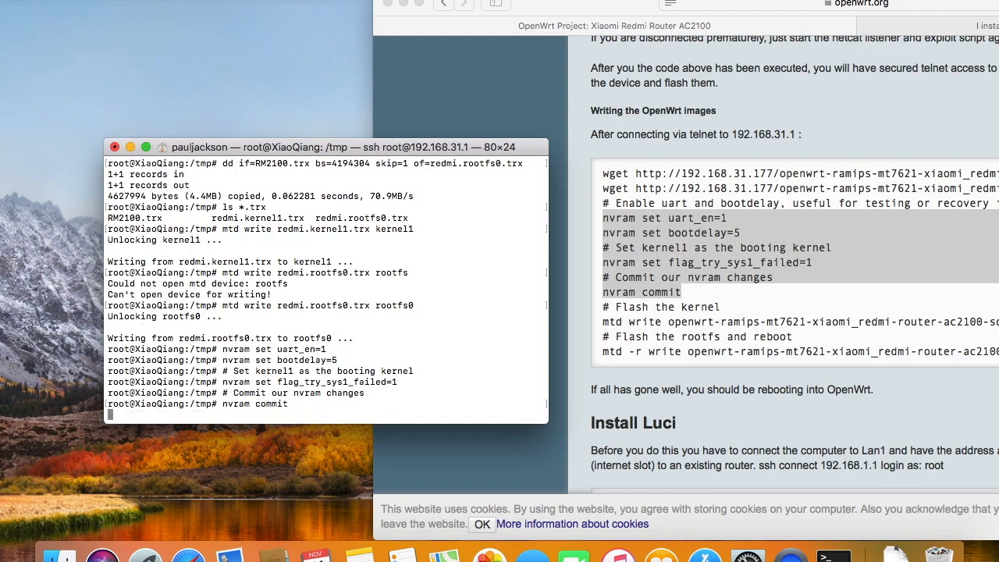
pyautogui.press('Return')
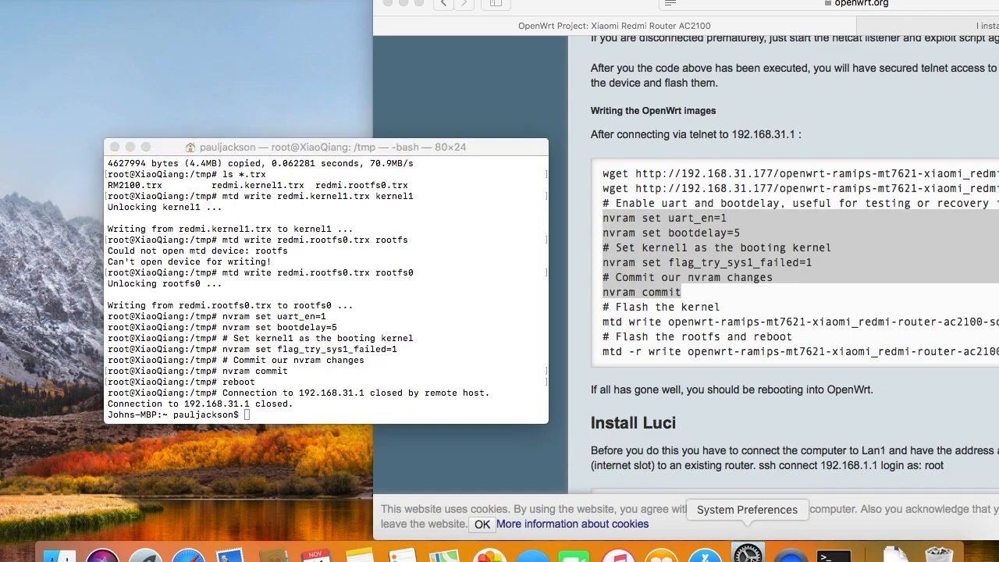
# - Check in Network preferences that Ethernet is connected at 192.168.2.242 with router 192.168.2.1
pyautogui.click(746, 509)
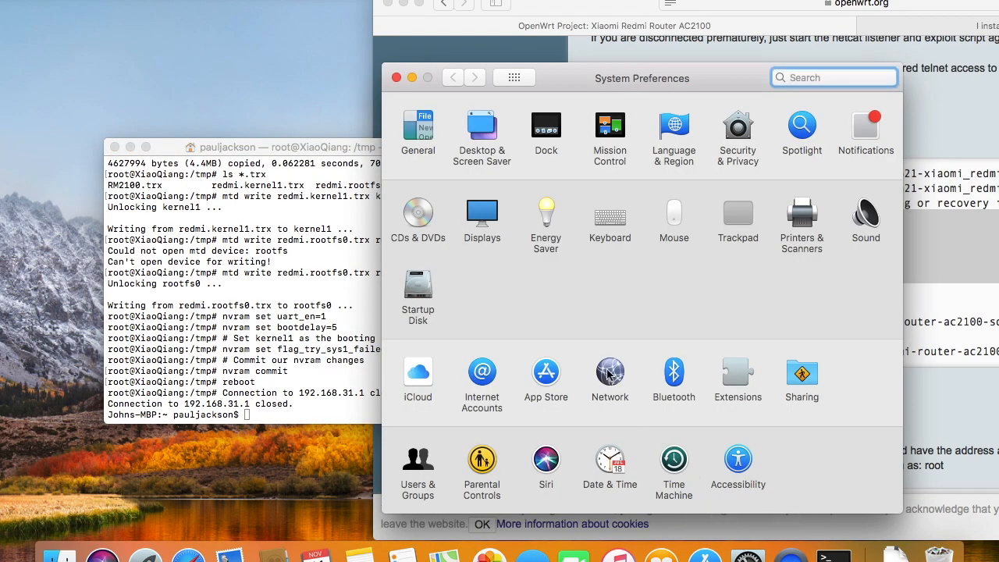
pyautogui.click(609, 372)
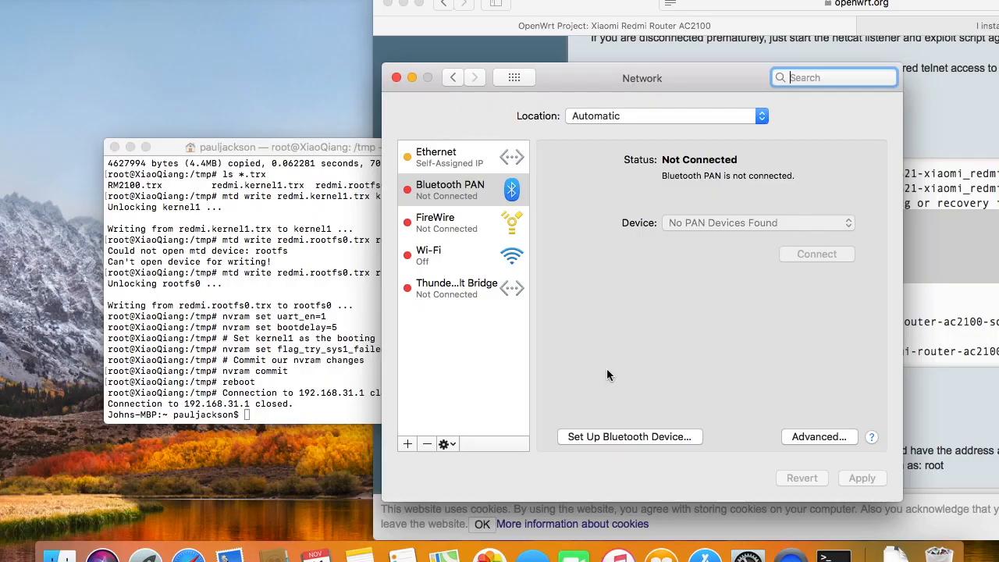
pyautogui.click(437, 156)
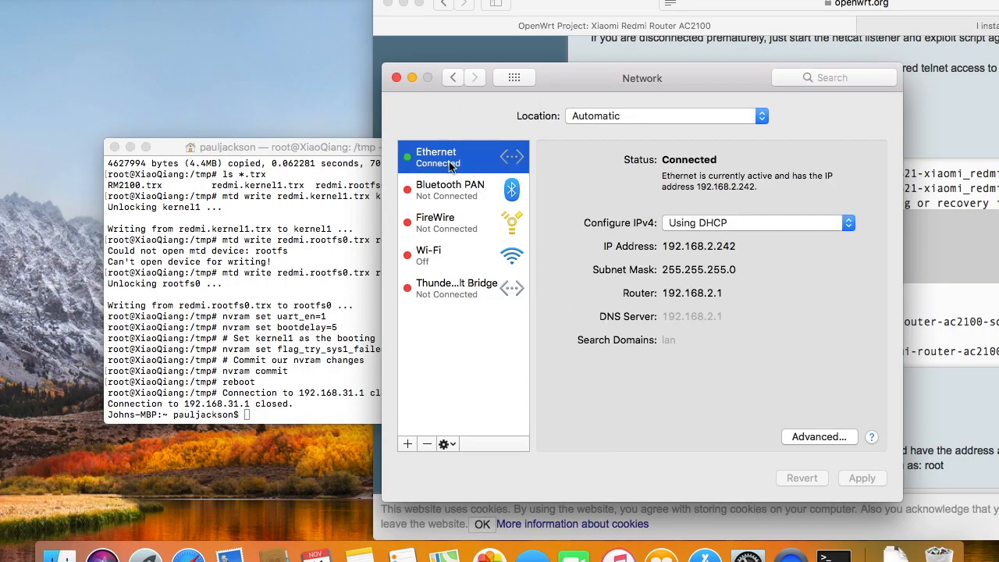
pyautogui.moveTo(468, 188)
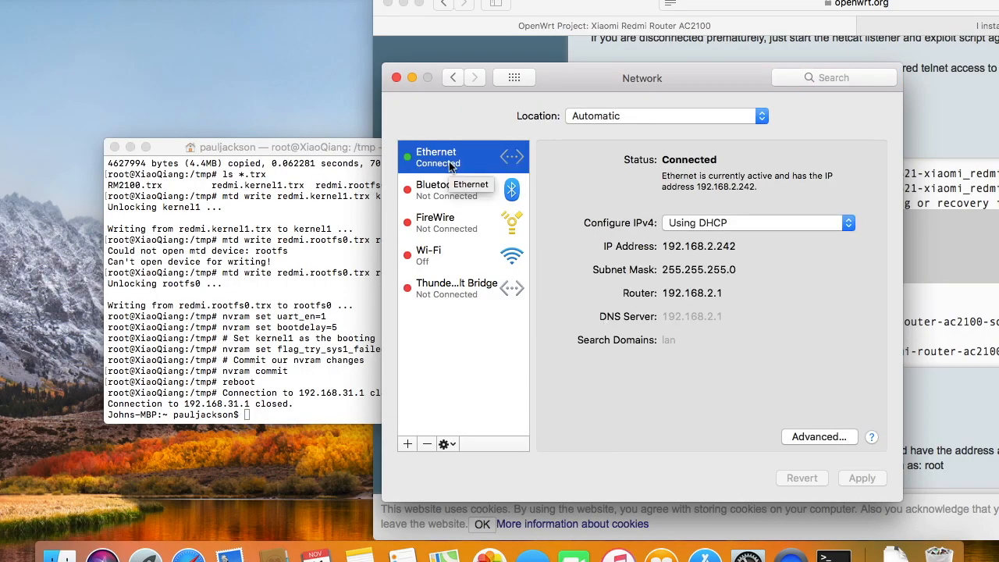
pyautogui.moveTo(565, 6)
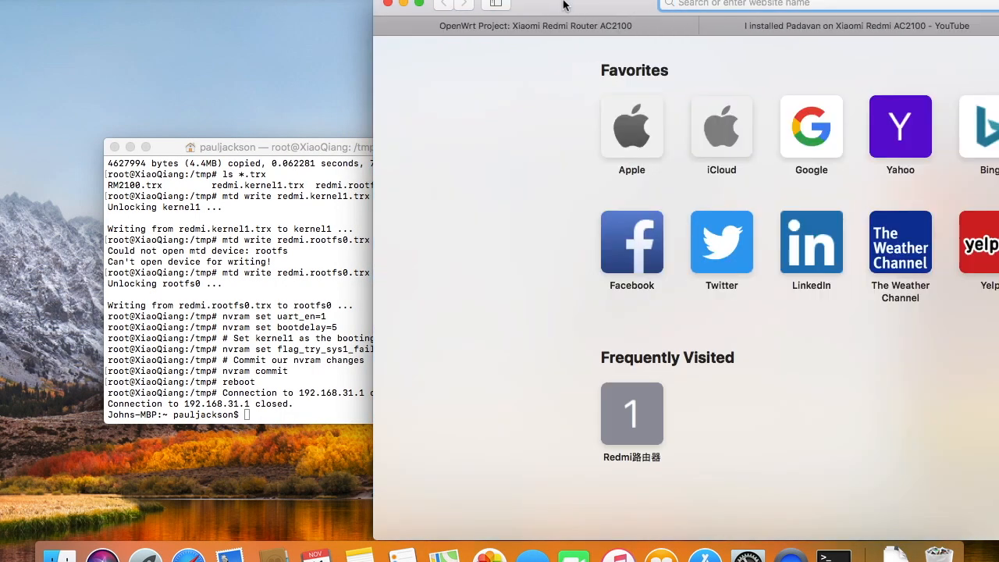
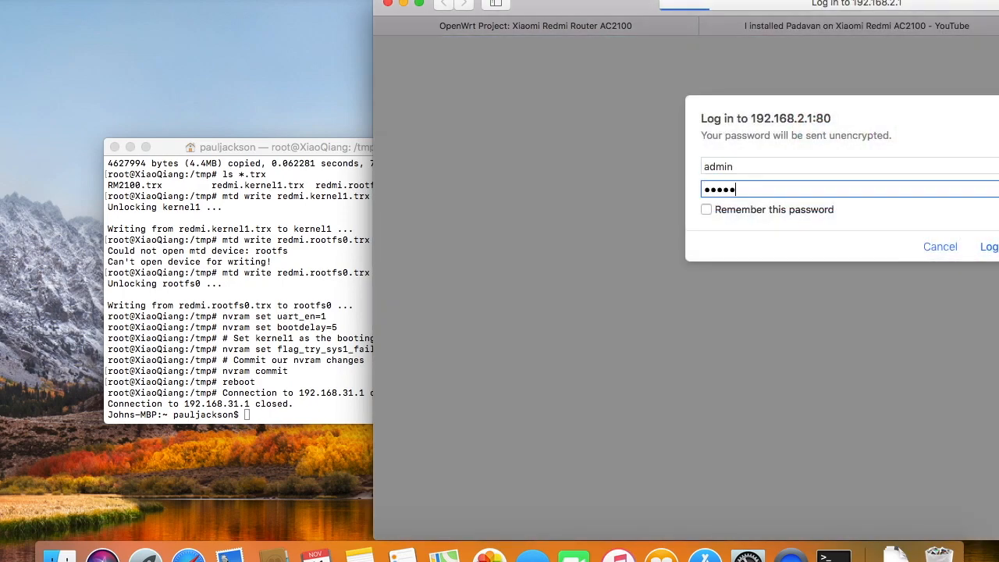
# - Log in to the Padavan admin at 192.168.2.1 as admin
pyautogui.click(990, 247)
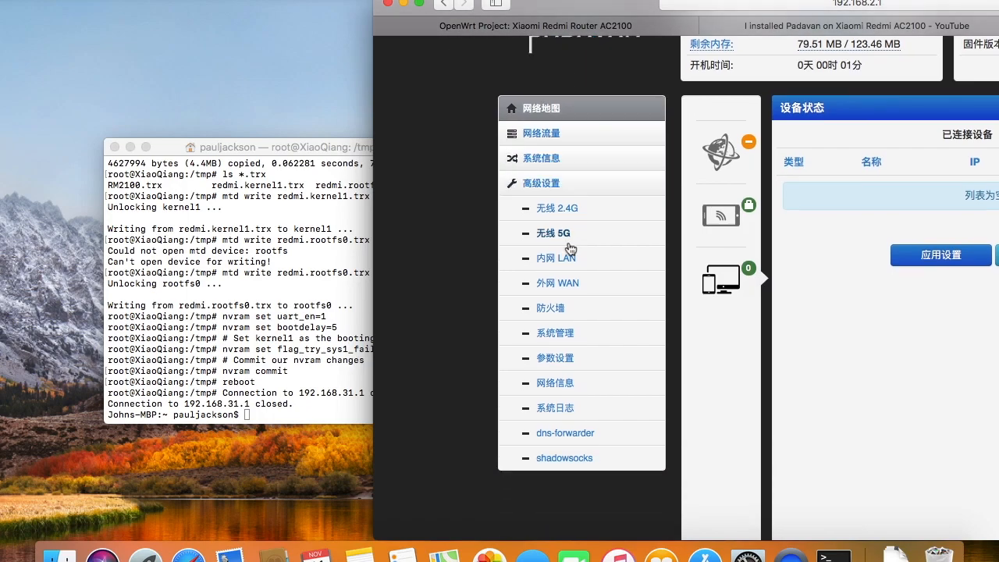
# - Browse the 系统管理 system management settings page
pyautogui.click(554, 332)
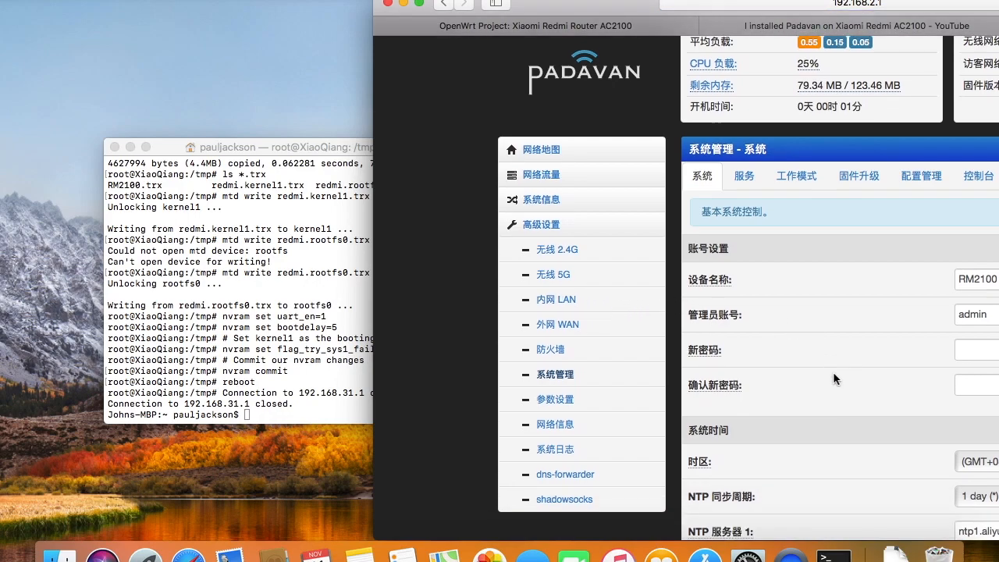
pyautogui.scroll(-3)
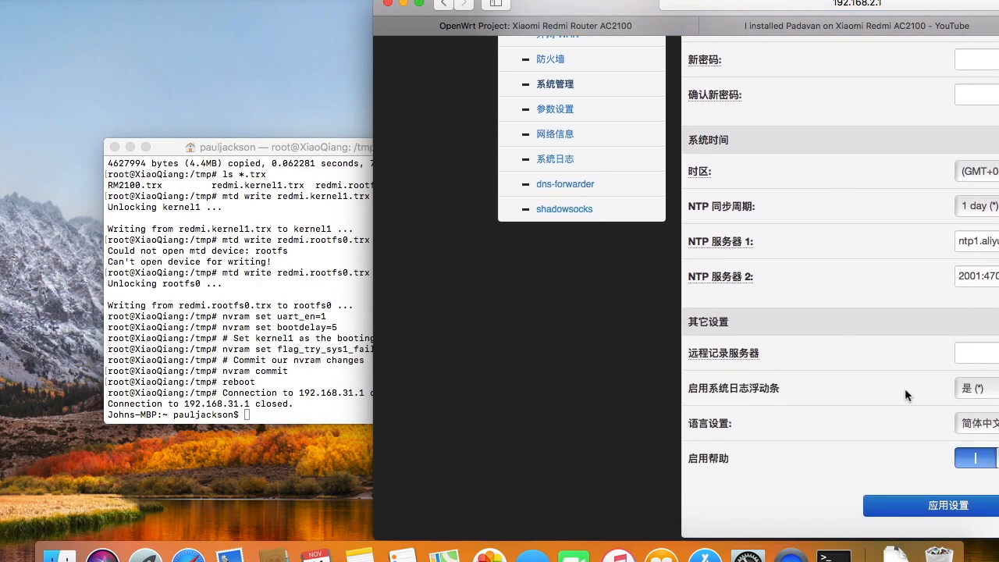